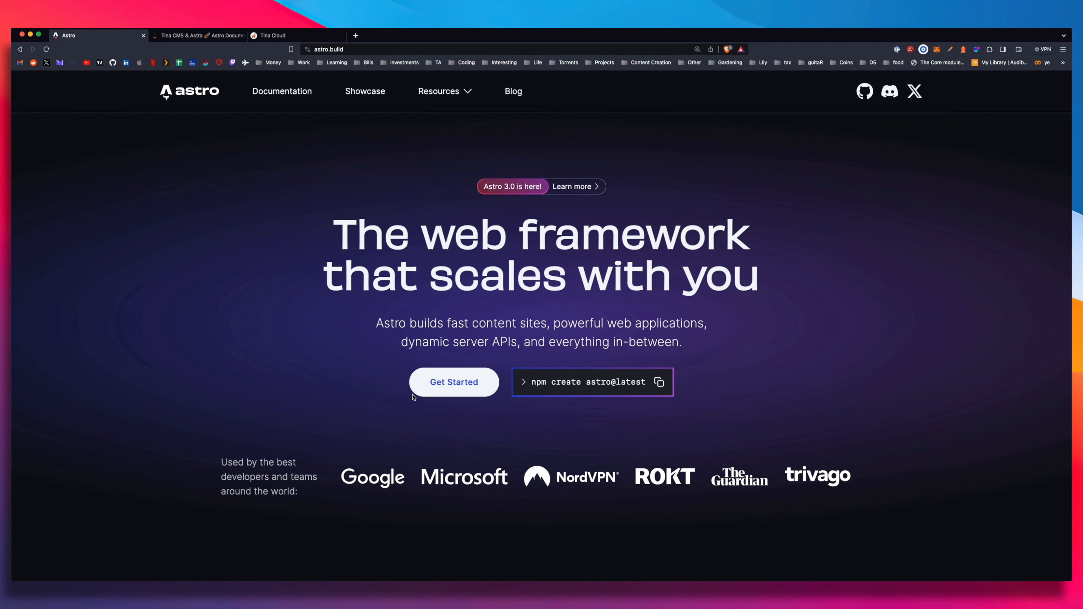
pyautogui.moveTo(614, 385)
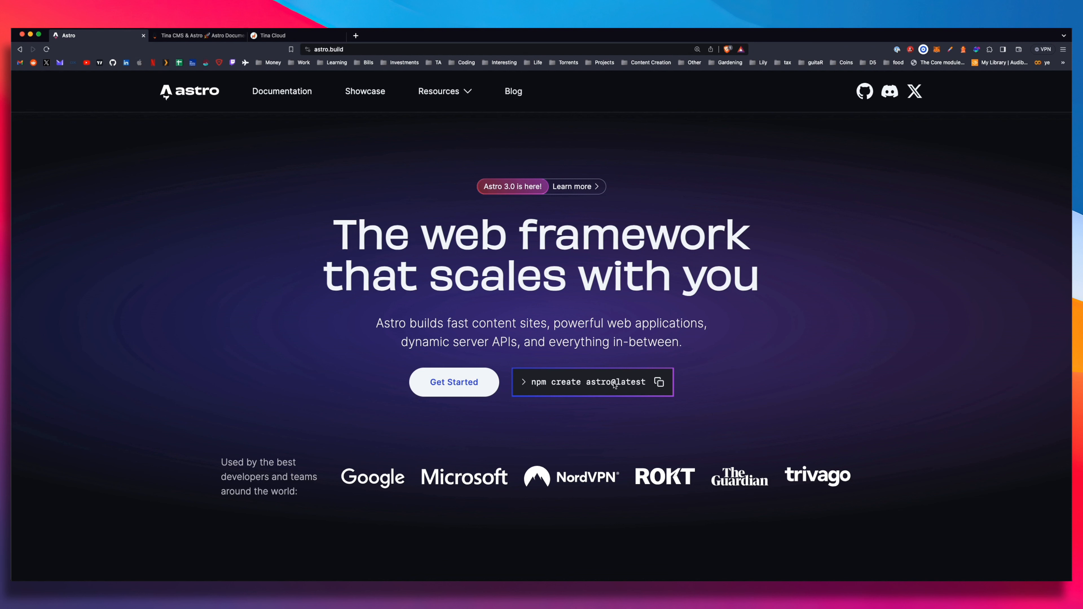
# - Copy the npm create astro@latest command from the Astro homepage
pyautogui.click(659, 382)
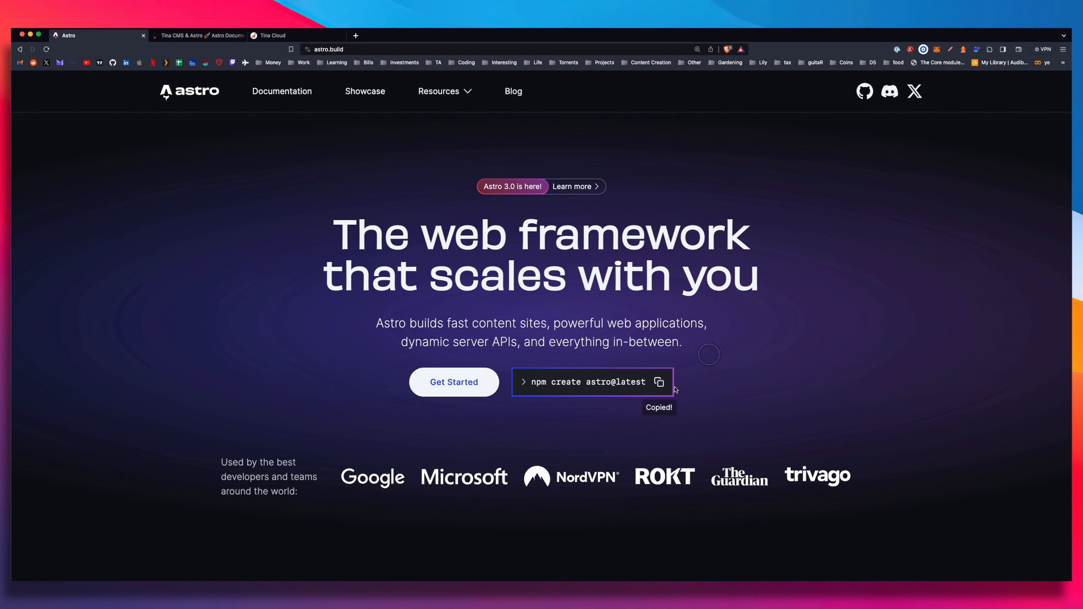
pyautogui.moveTo(596, 446)
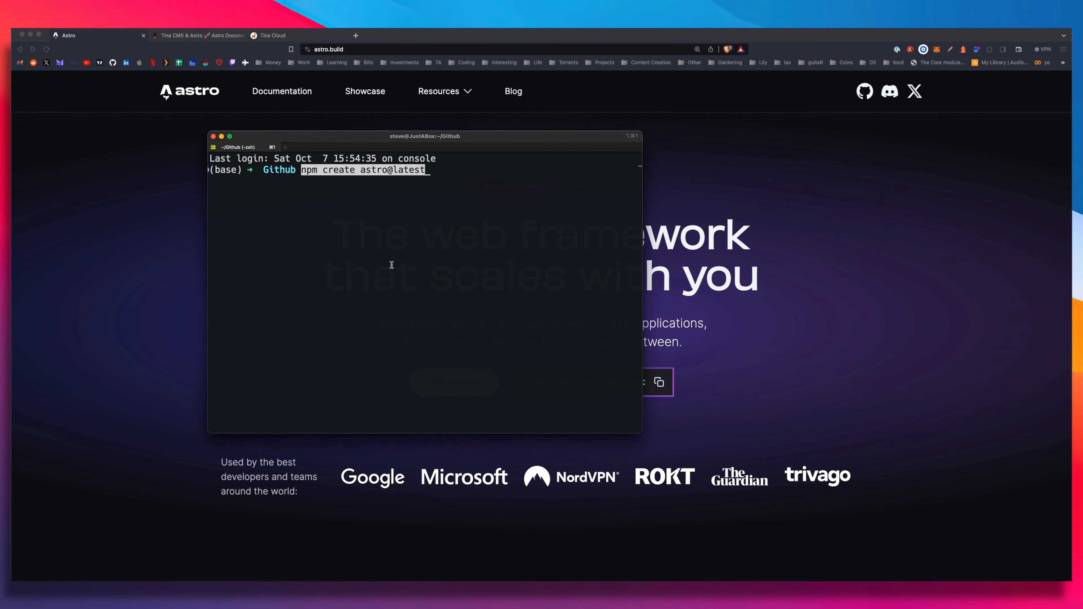
# - Run npm create astro@latest, name it testing-tina, use the blog template, then npm run dev
pyautogui.press('Return')
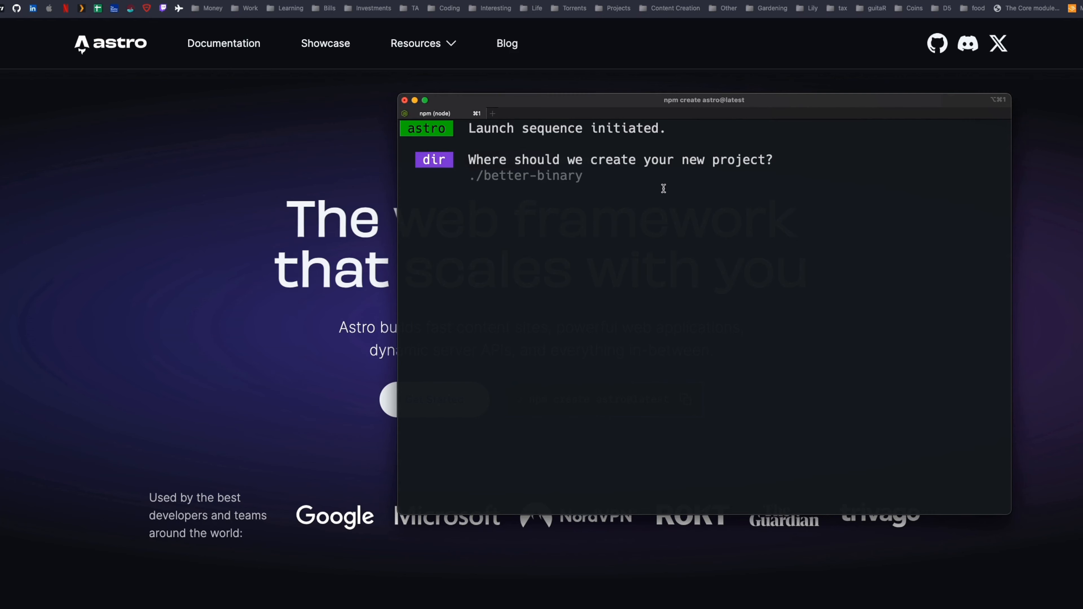
pyautogui.write('testing-t')
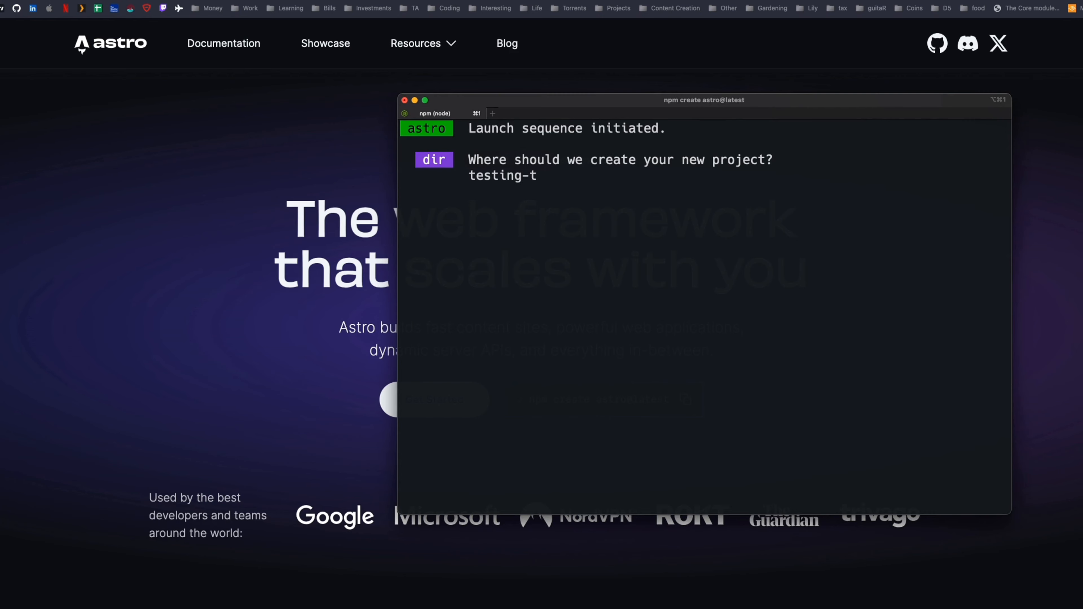
pyautogui.press('Return')
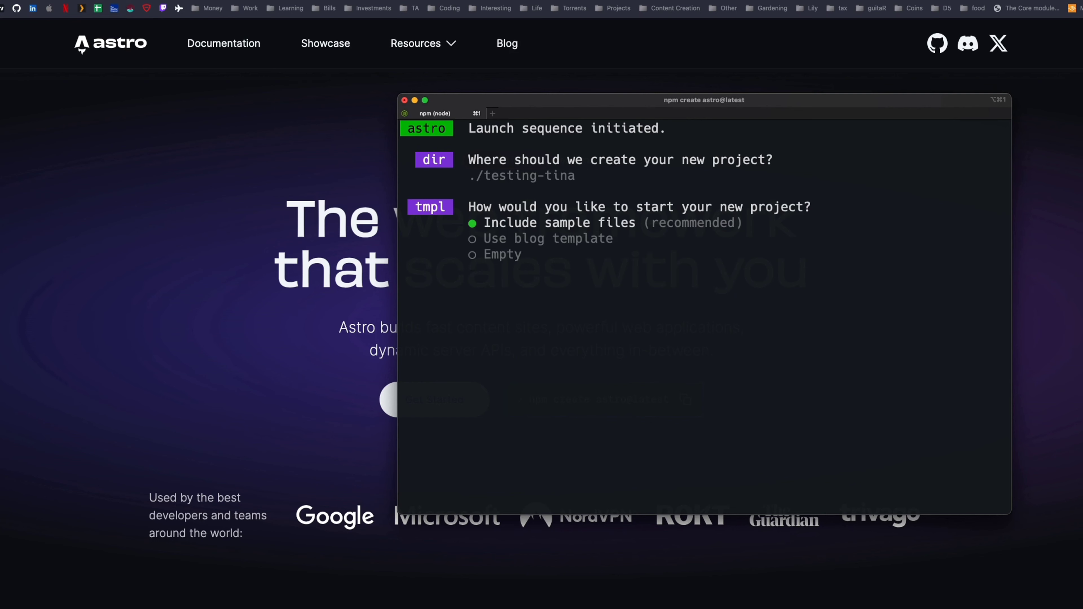
pyautogui.press('Down')
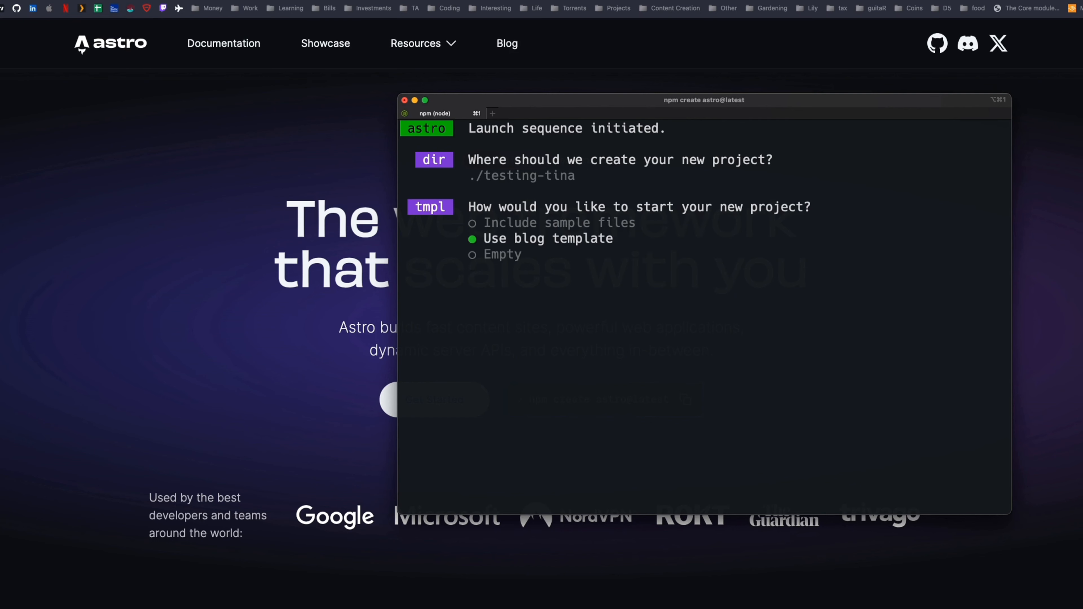
pyautogui.press('Return')
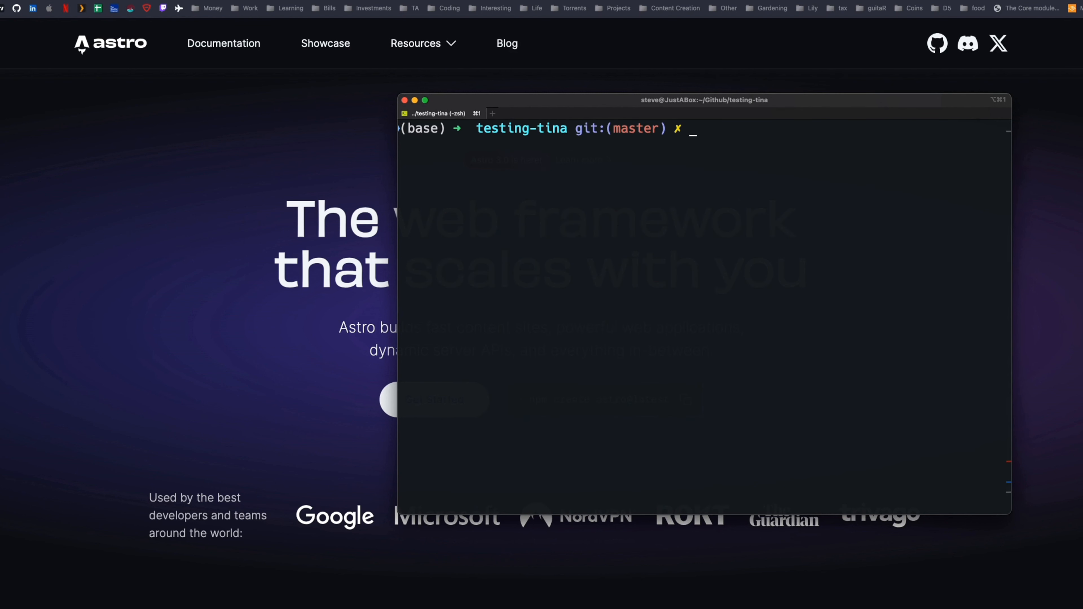
pyautogui.write('npm run')
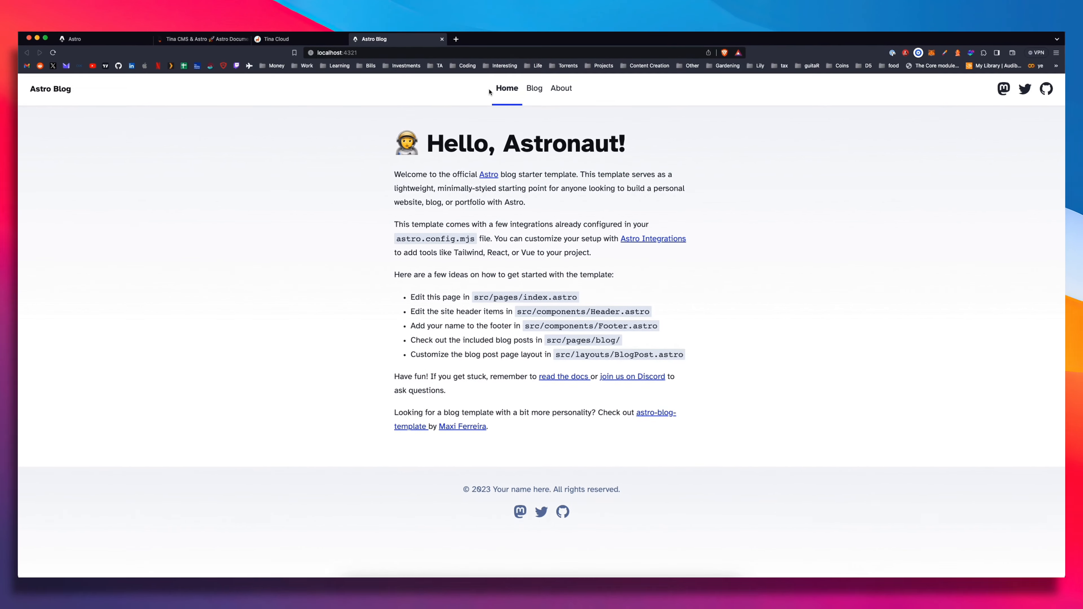
# - Visit the starter site's About page, then browse the Blog post listing
pyautogui.click(560, 88)
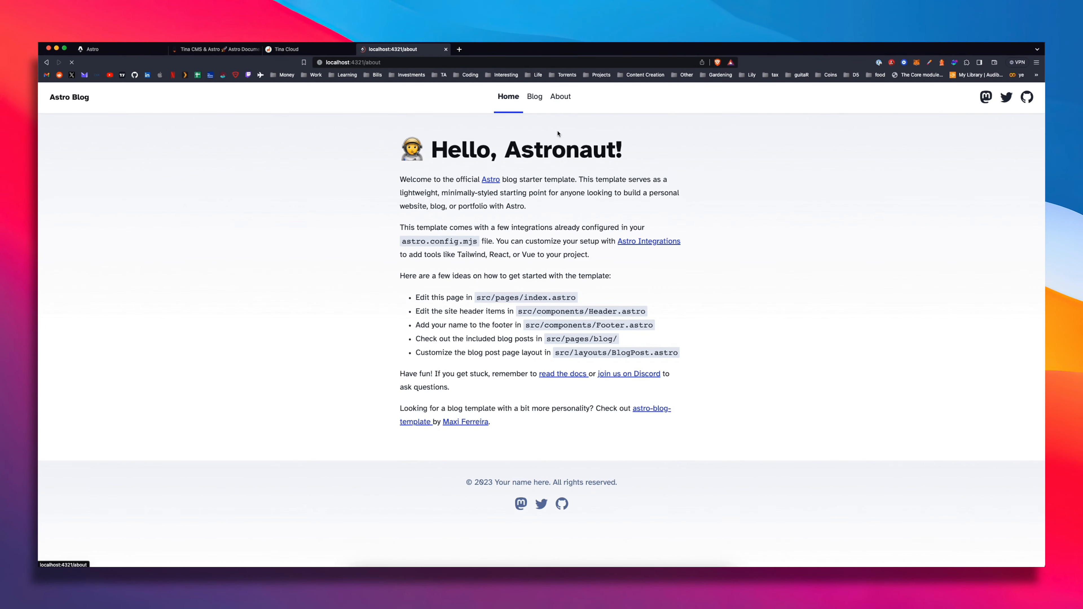
pyautogui.click(534, 96)
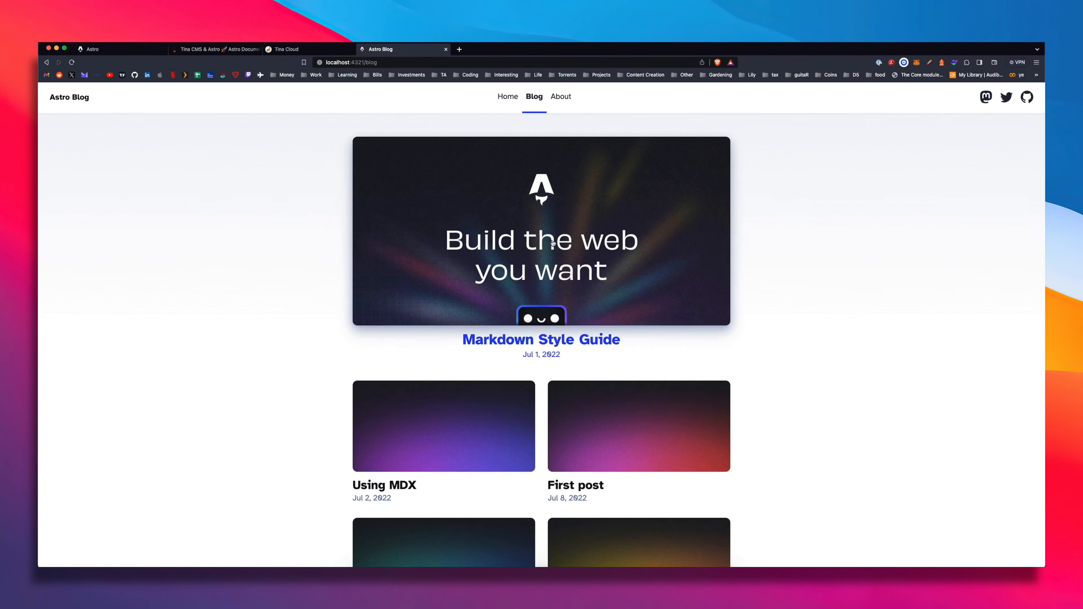
pyautogui.scroll(-3)
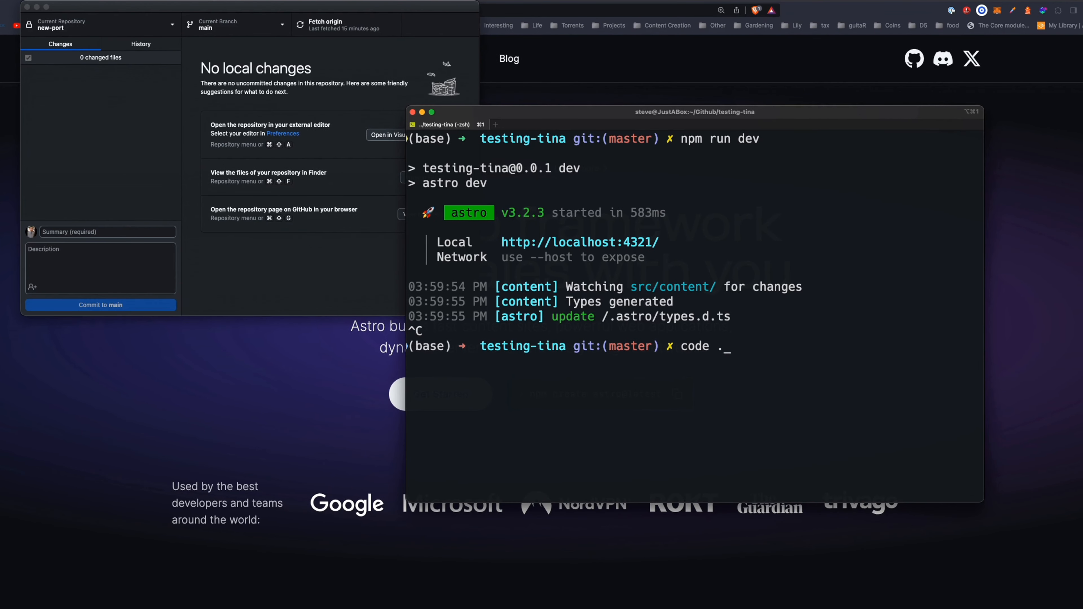
# - Import a site in Tina Cloud, authenticate with GitHub and select the testing-tina repo
pyautogui.press('Return')
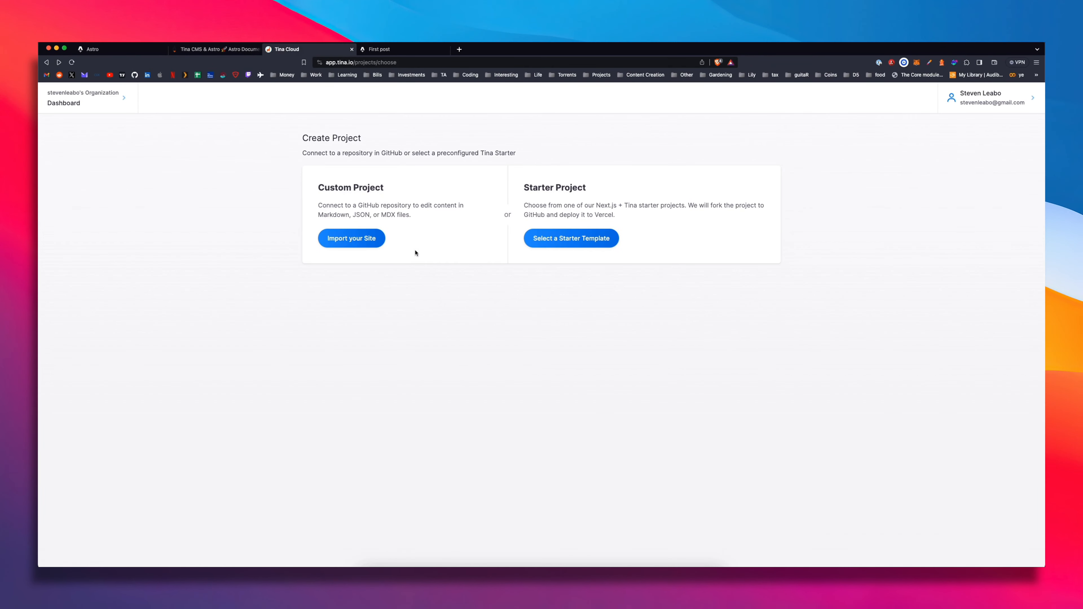
pyautogui.moveTo(515, 563)
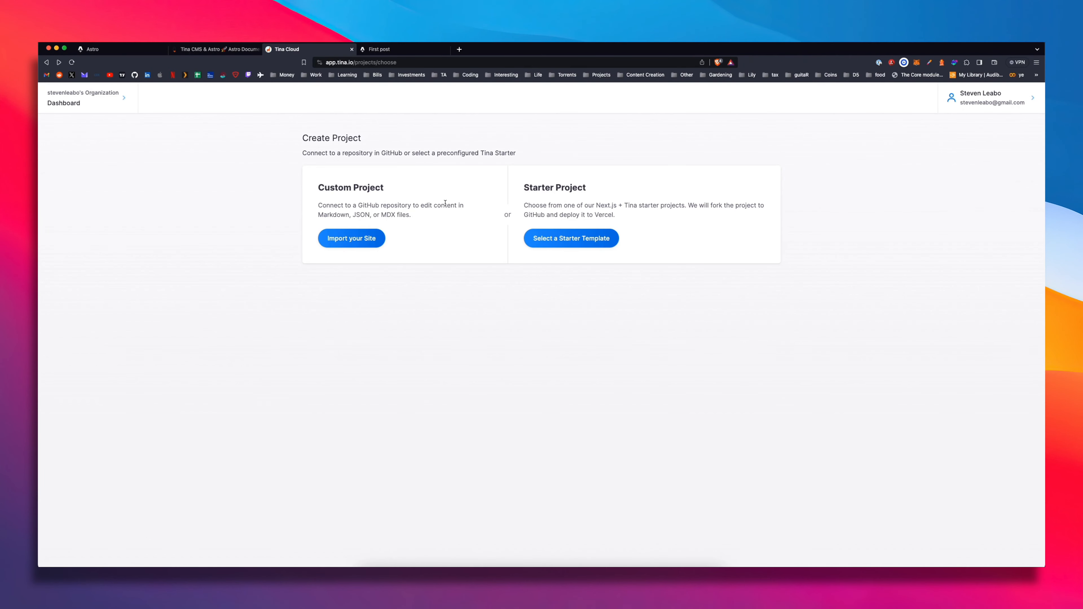
pyautogui.click(351, 238)
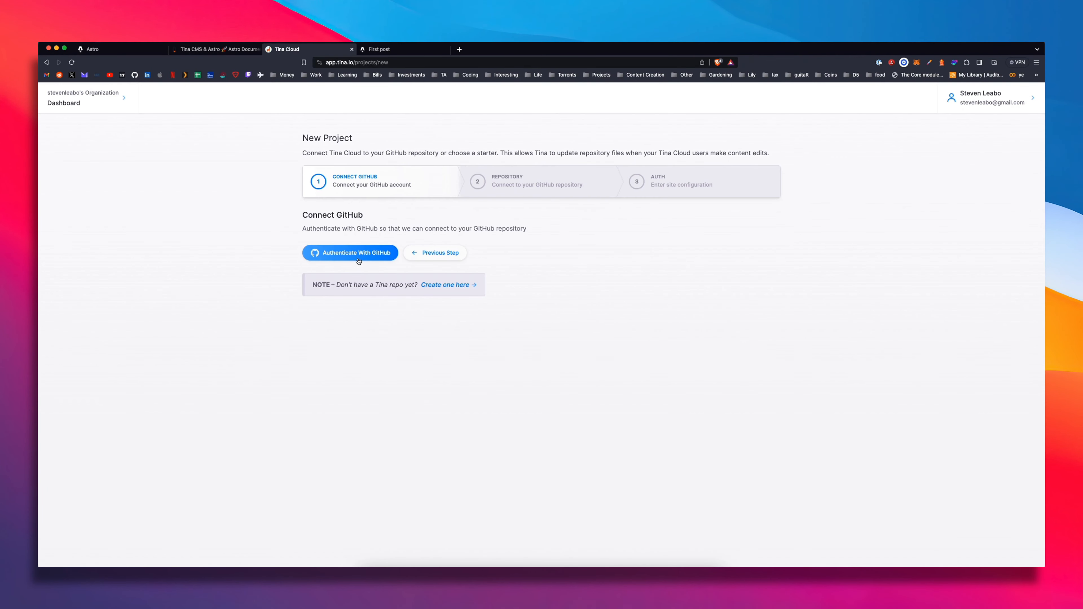
pyautogui.click(350, 252)
pyautogui.write('tina')
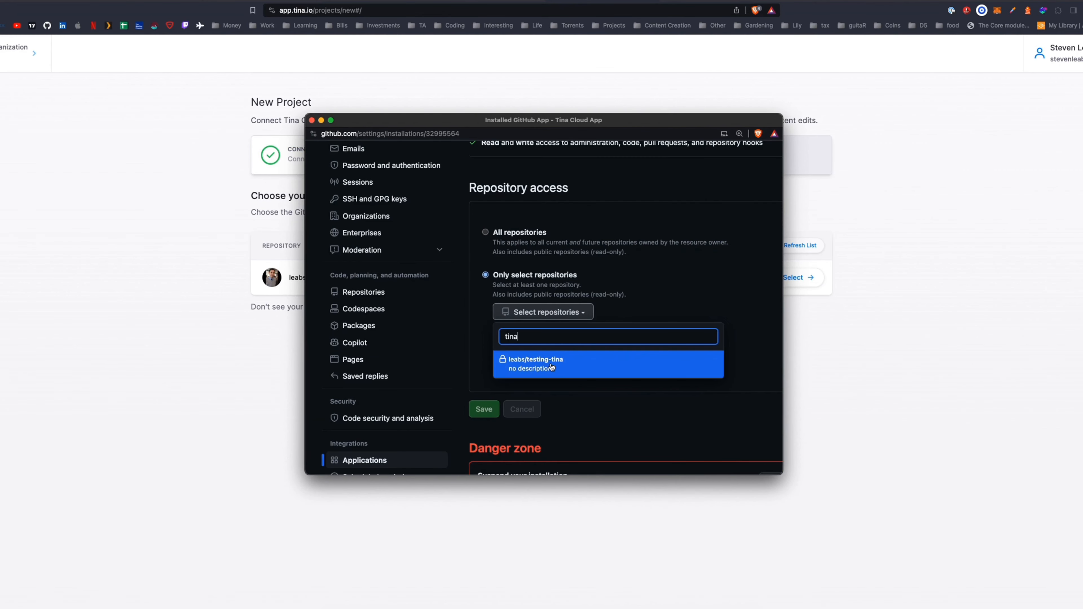
pyautogui.click(483, 409)
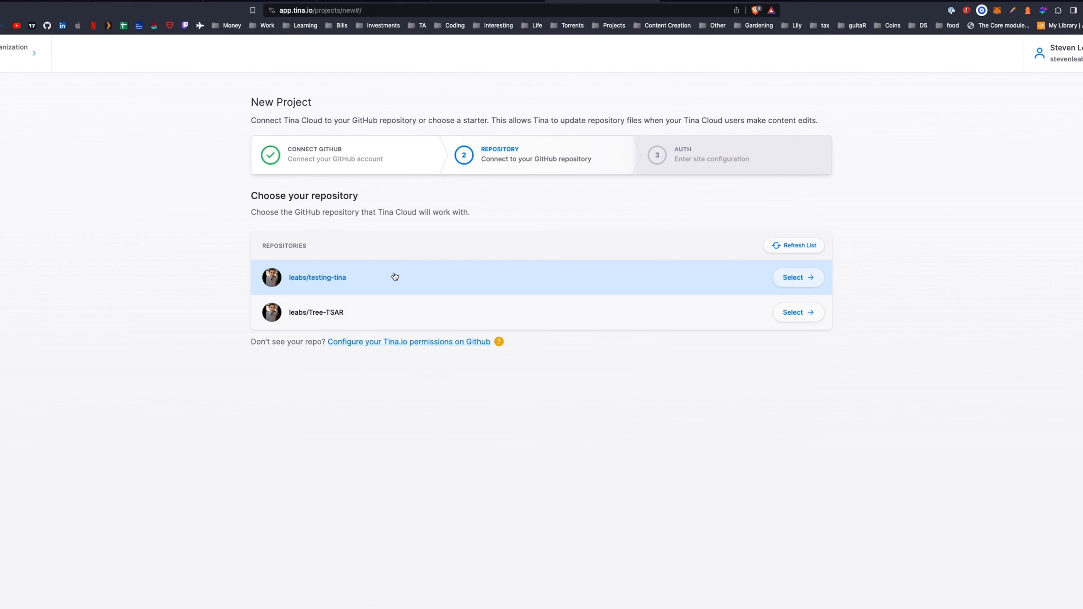
pyautogui.moveTo(451, 287)
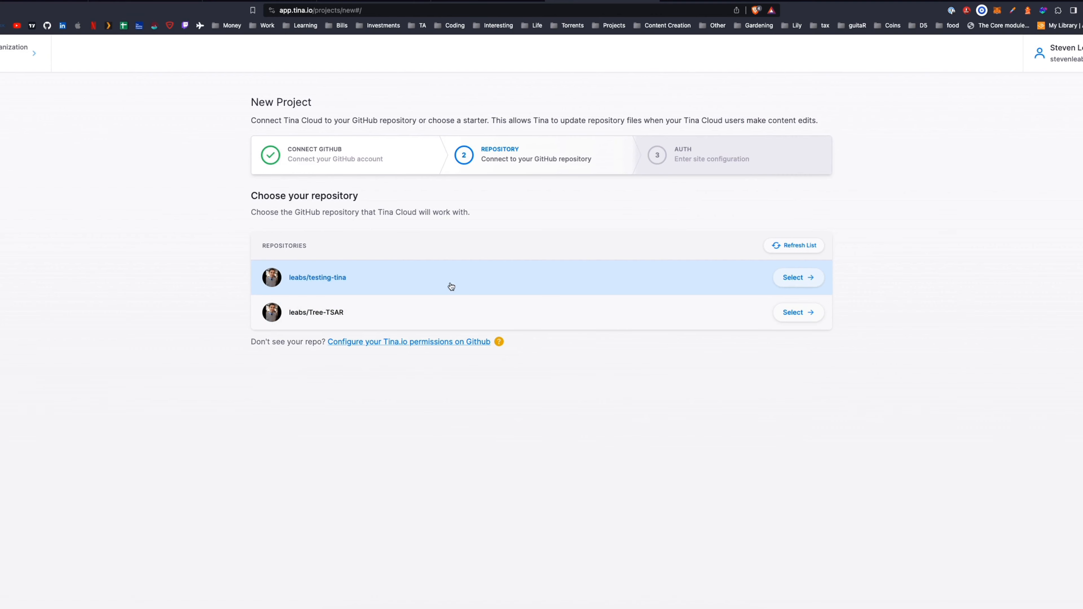
pyautogui.click(793, 277)
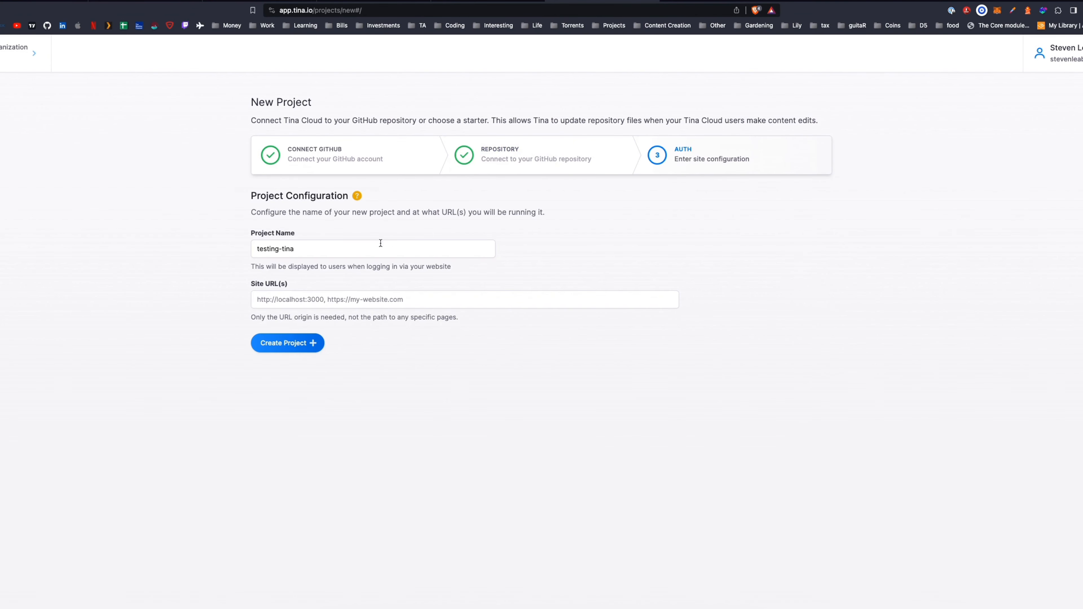
pyautogui.write('https')
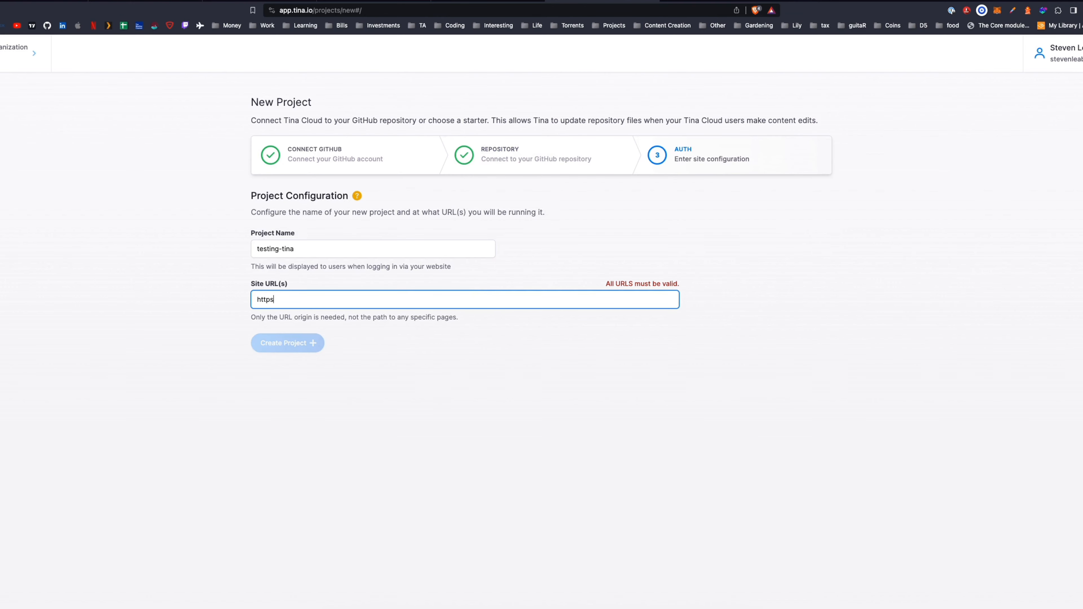
pyautogui.write('://localhos')
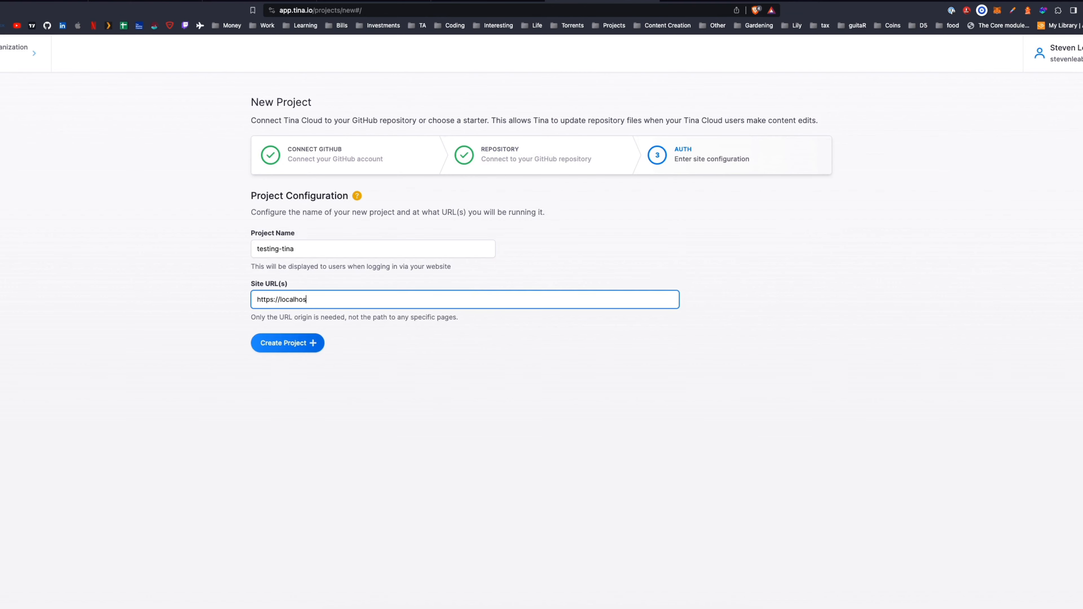
pyautogui.write('t:4321')
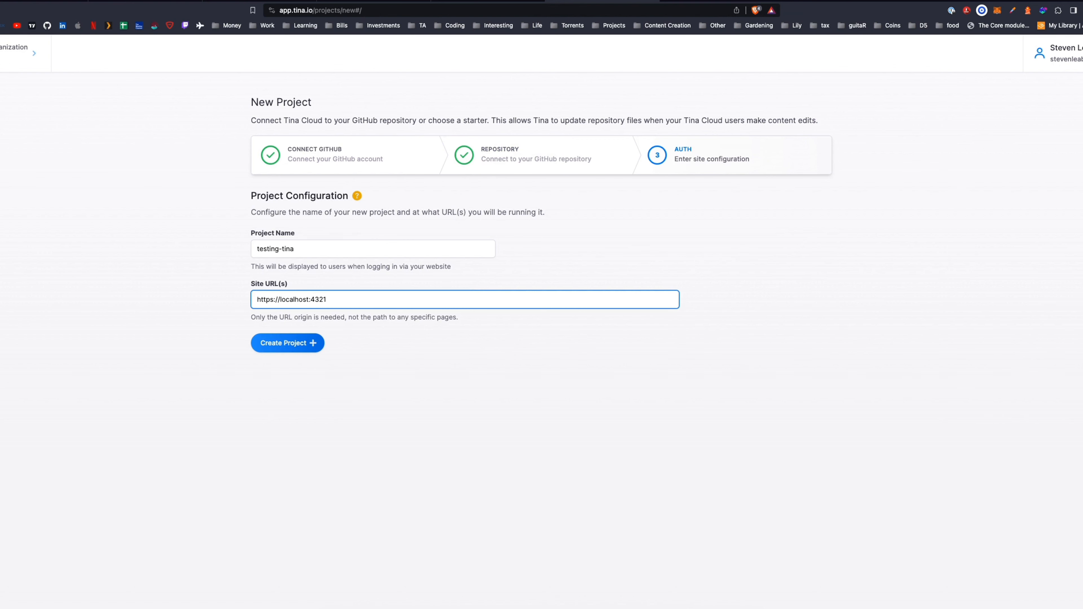
pyautogui.click(286, 344)
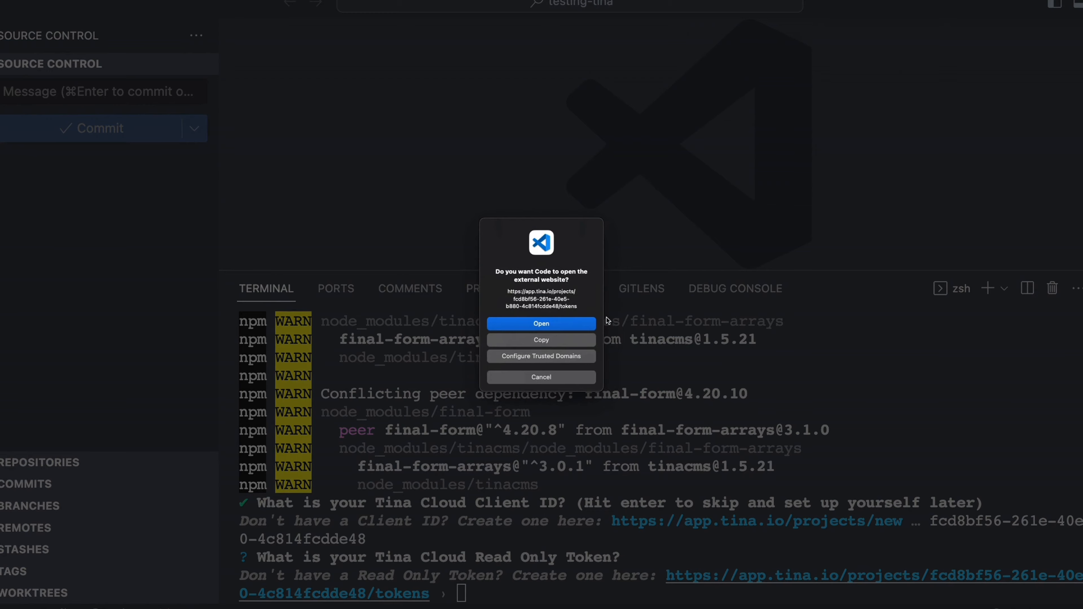
# - Complete Tina init with the Cloud tokens and NPM, then view the project files
pyautogui.click(541, 324)
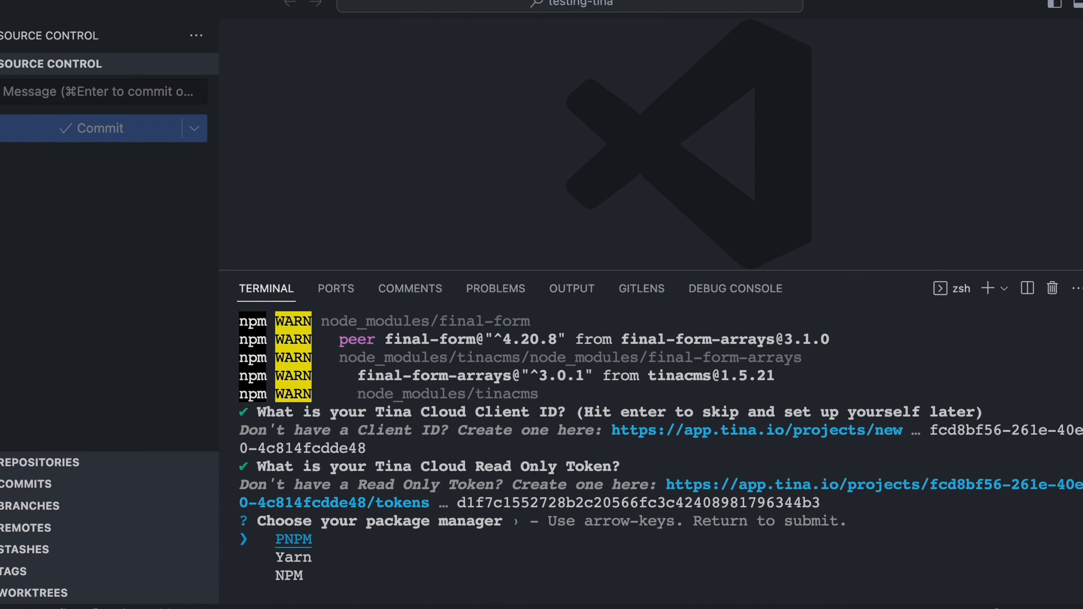
pyautogui.press('Return')
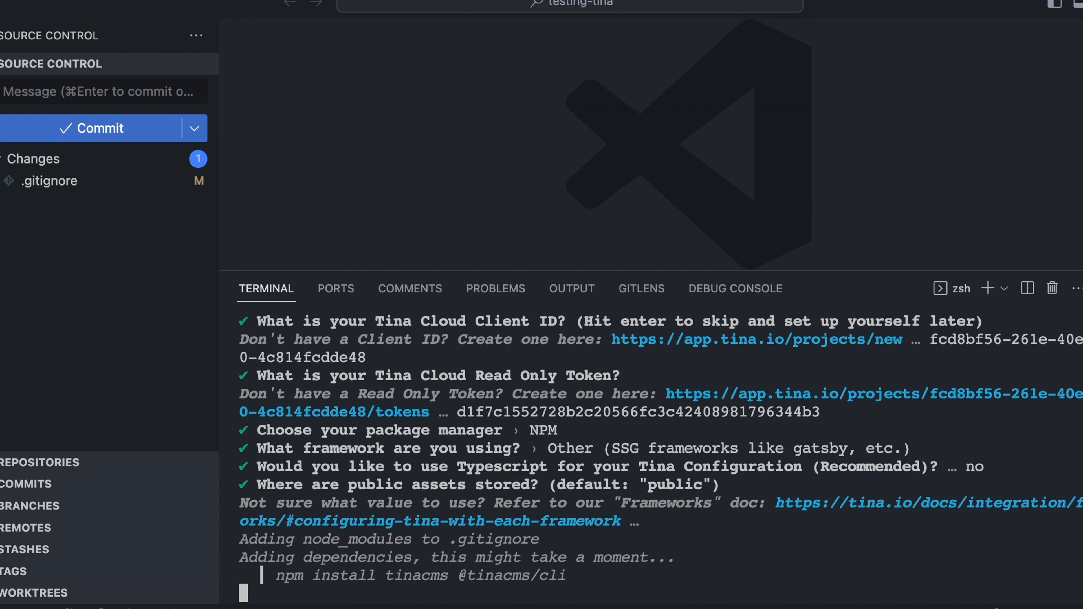
pyautogui.moveTo(719, 430)
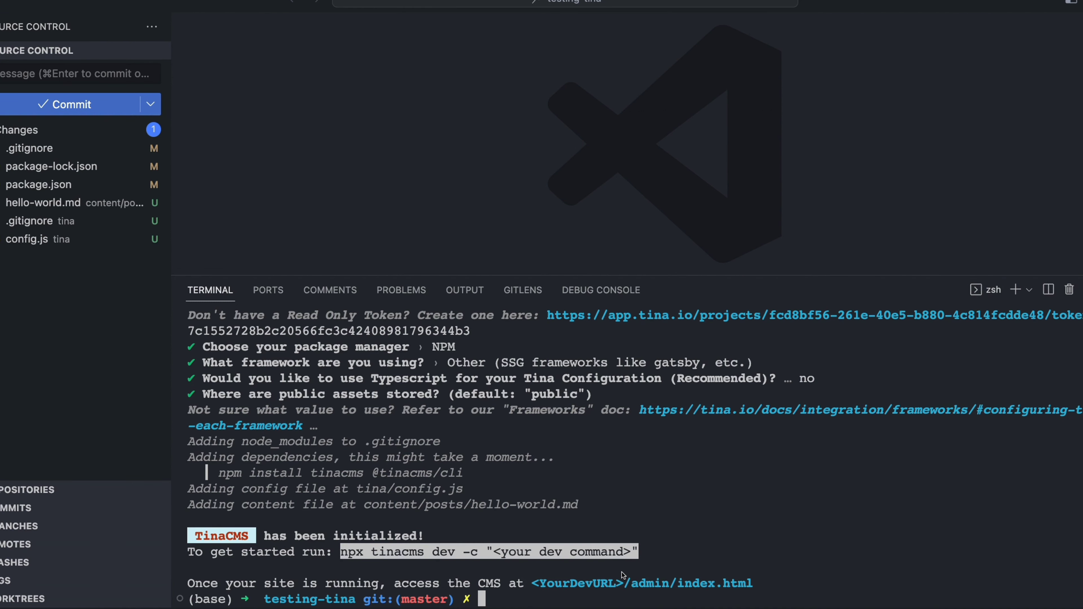
pyautogui.moveTo(671, 548)
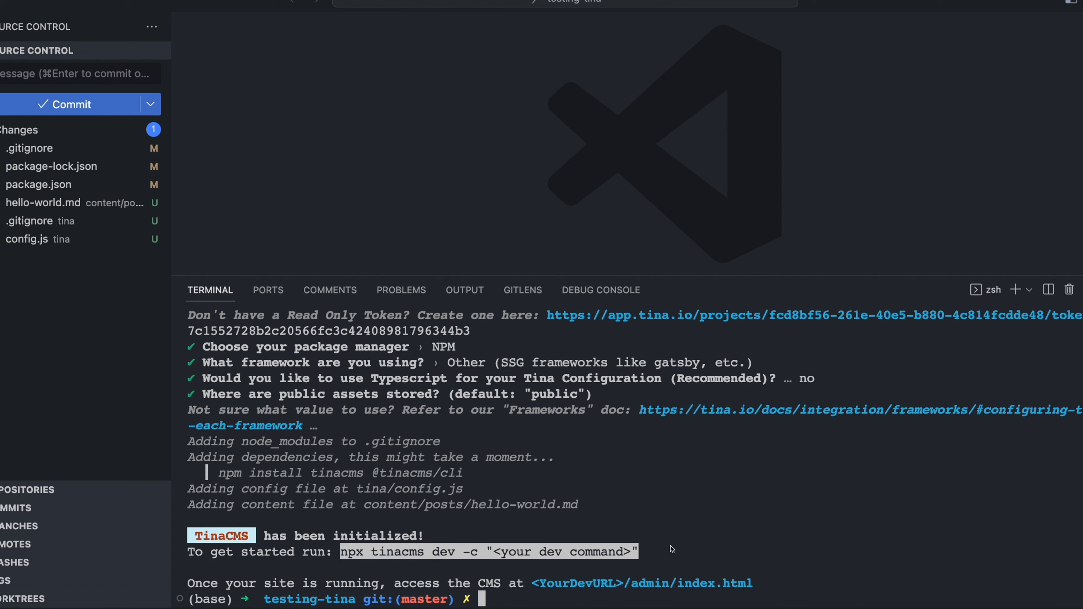
pyautogui.click(17, 26)
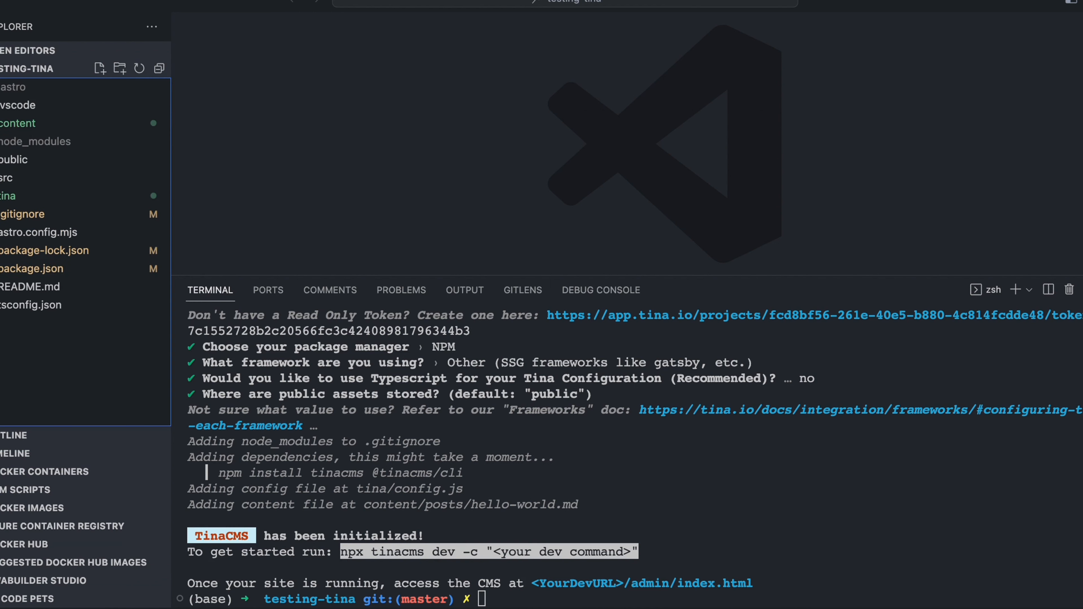
# - Change the package.json dev script to tinacms dev -c 'astro dev'
pyautogui.click(31, 286)
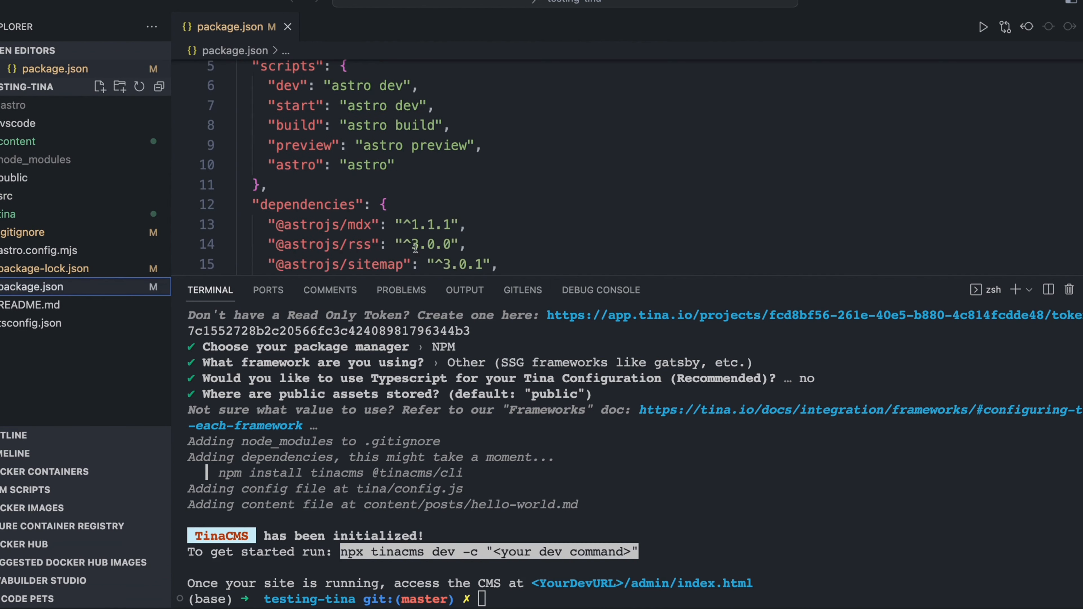
pyautogui.scroll(3)
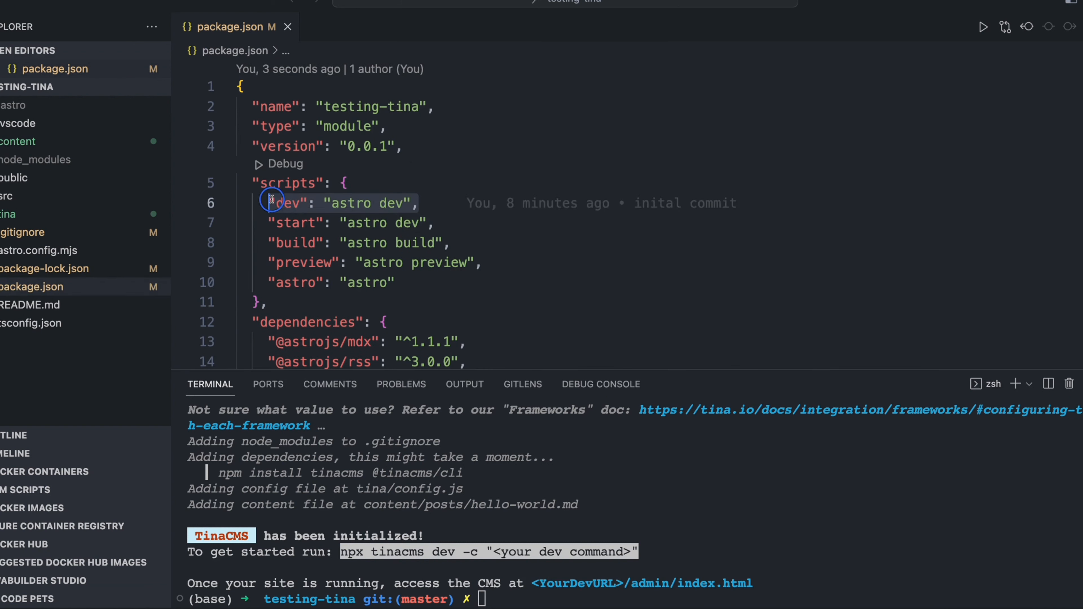
pyautogui.write("tinacms dev -c 'astro dev'")
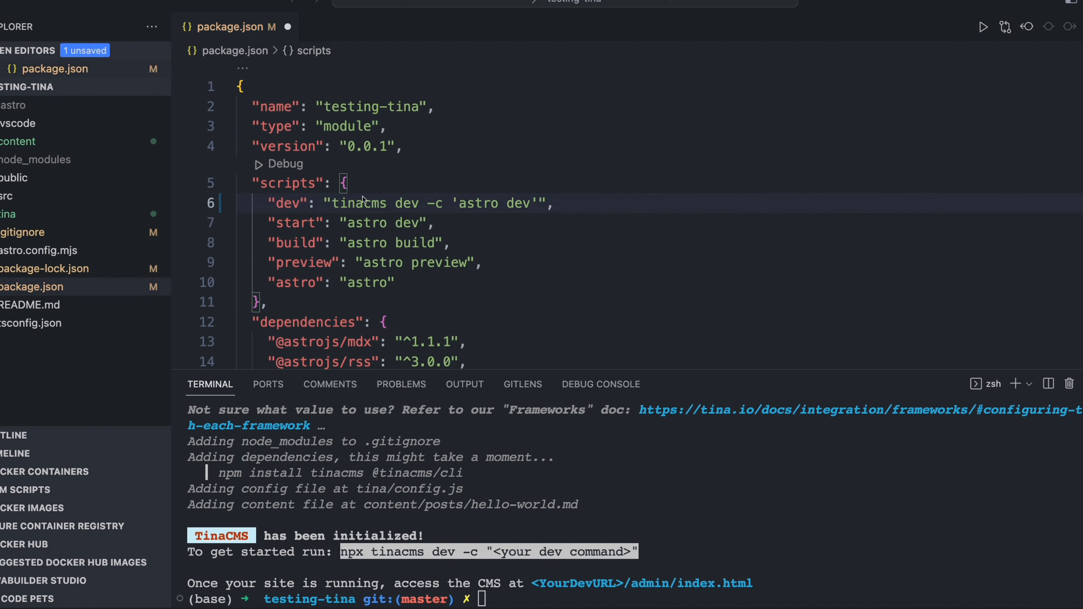
pyautogui.moveTo(335, 210)
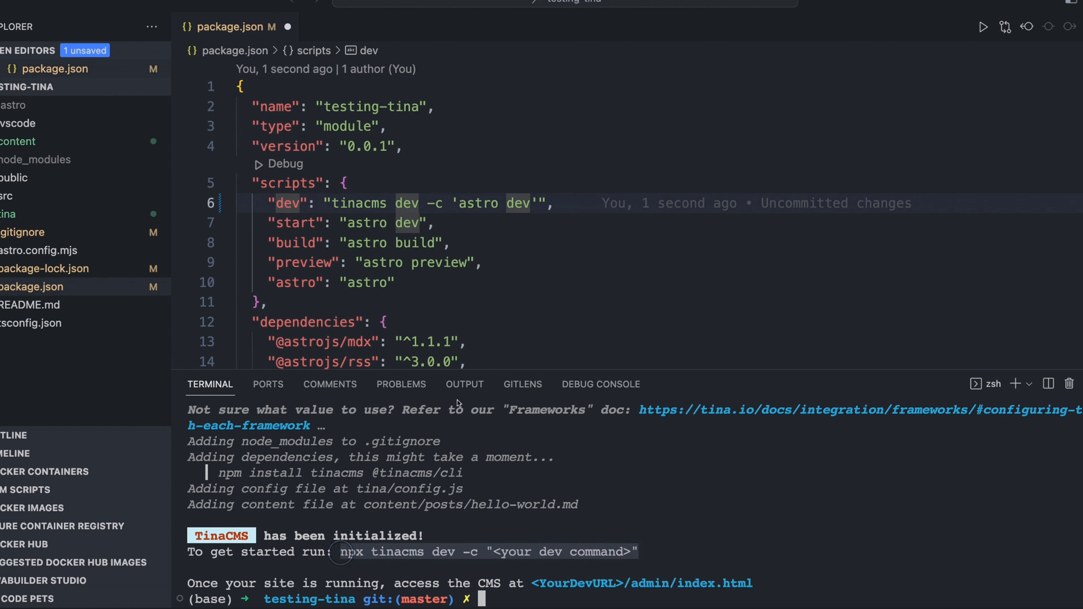
pyautogui.moveTo(512, 306)
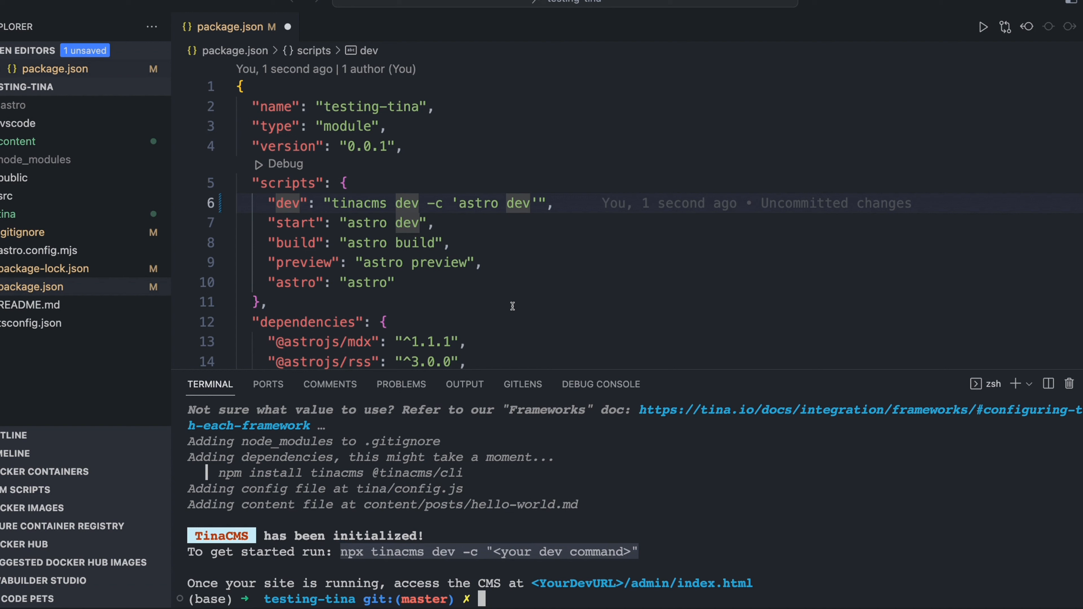
pyautogui.moveTo(515, 360)
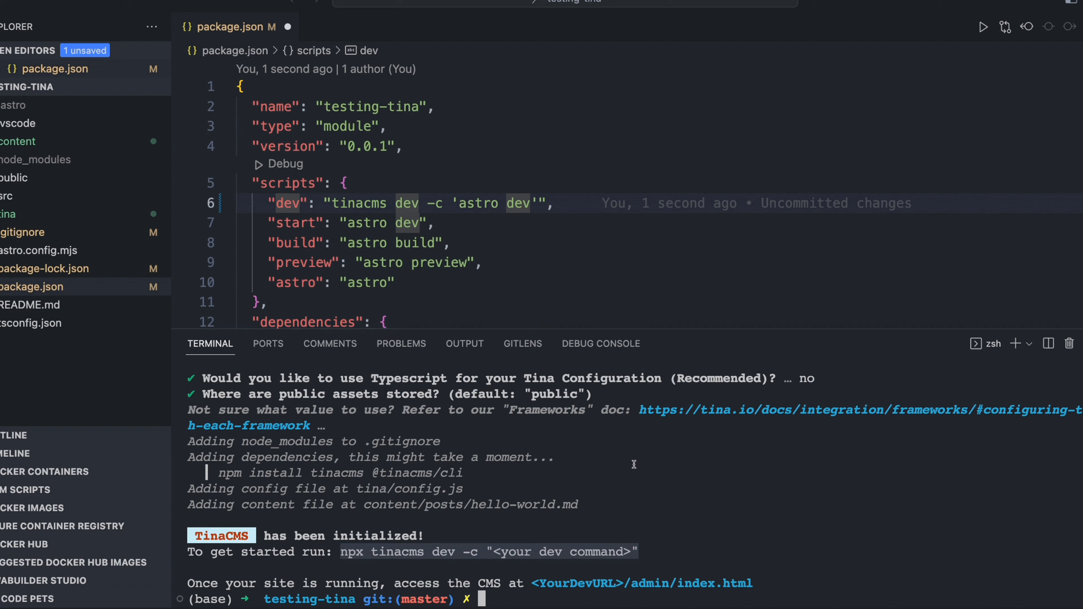
# - Clear the terminal and run npm run dev to start the Tina dev server
pyautogui.write('clear')
pyautogui.write('npm run dev')
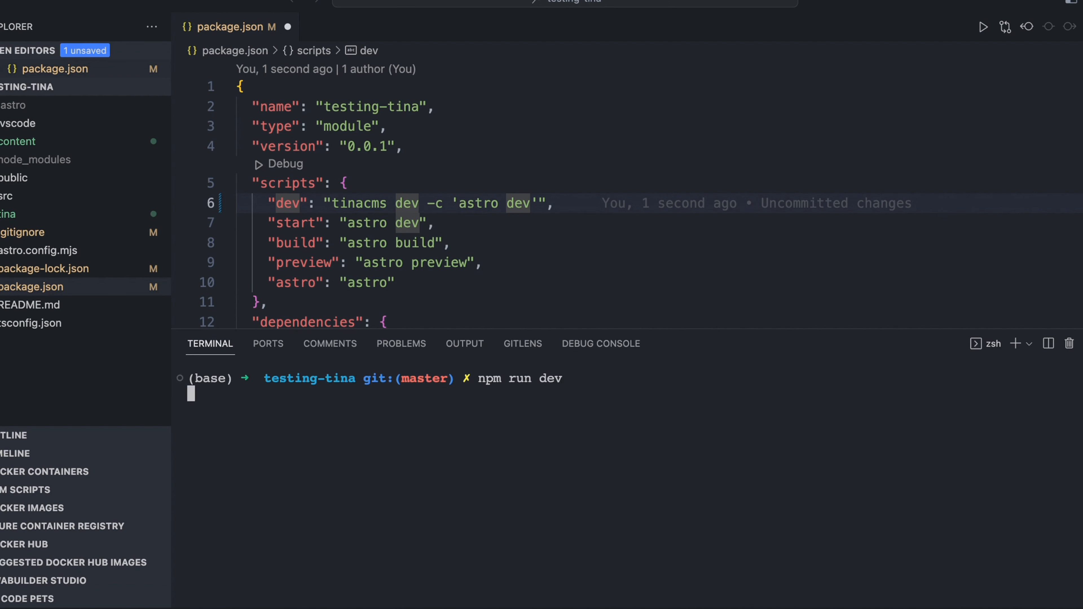
pyautogui.press('Return')
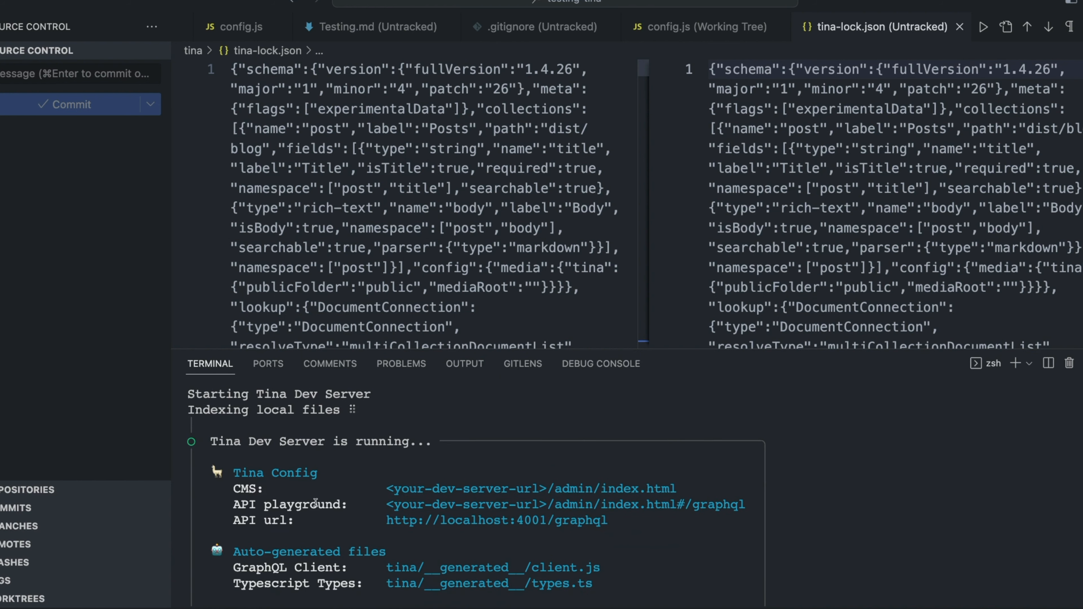
pyautogui.moveTo(575, 488)
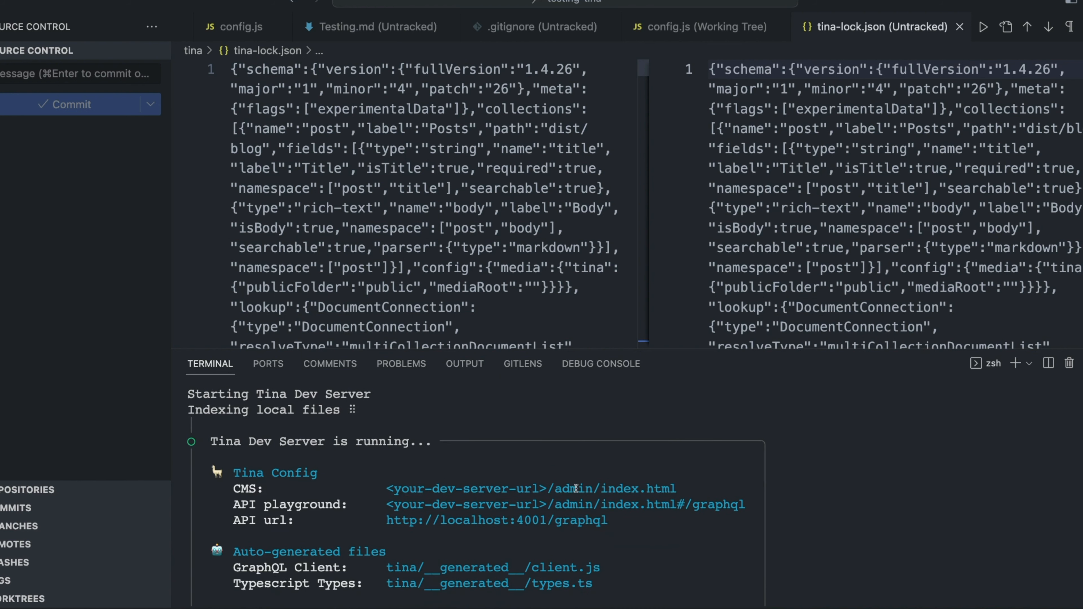
pyautogui.moveTo(320, 519)
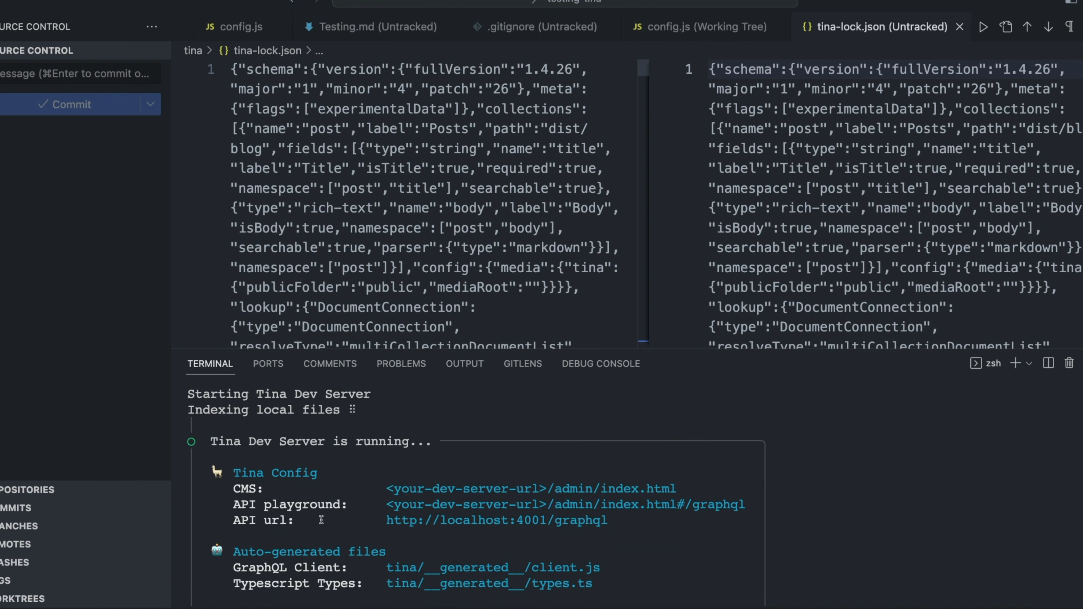
pyautogui.moveTo(496, 521)
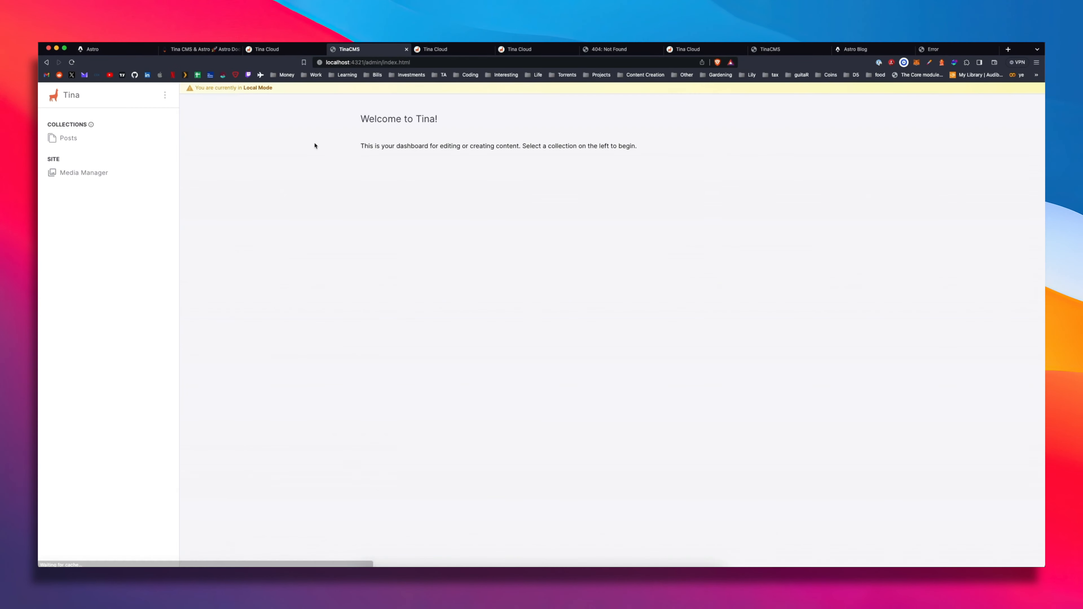
# - Browse the empty Posts collection, its sort options and the Media Manager, then start a new post
pyautogui.click(67, 137)
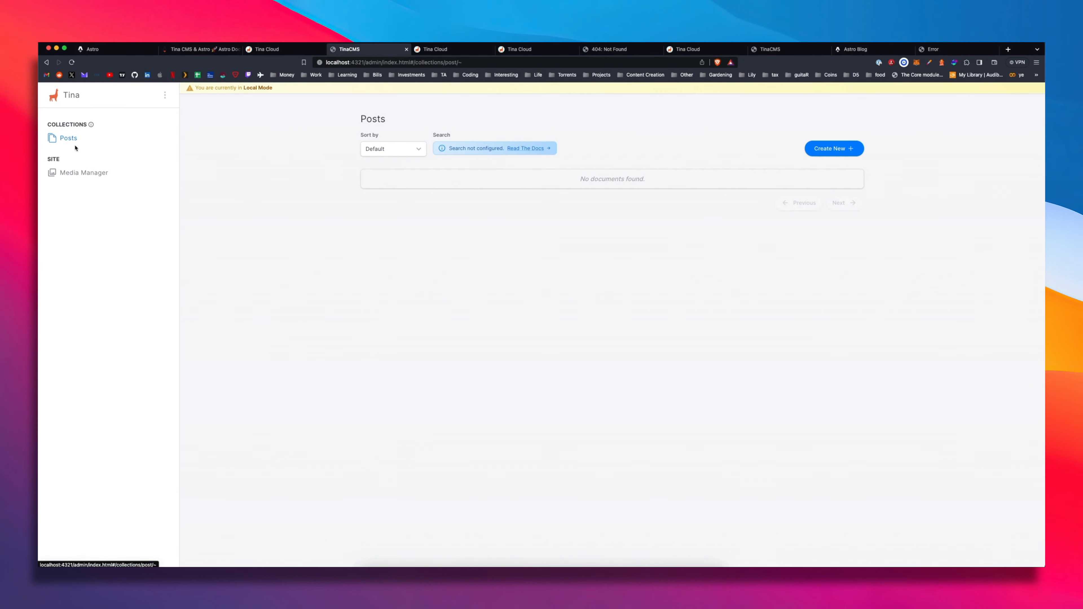
pyautogui.moveTo(324, 200)
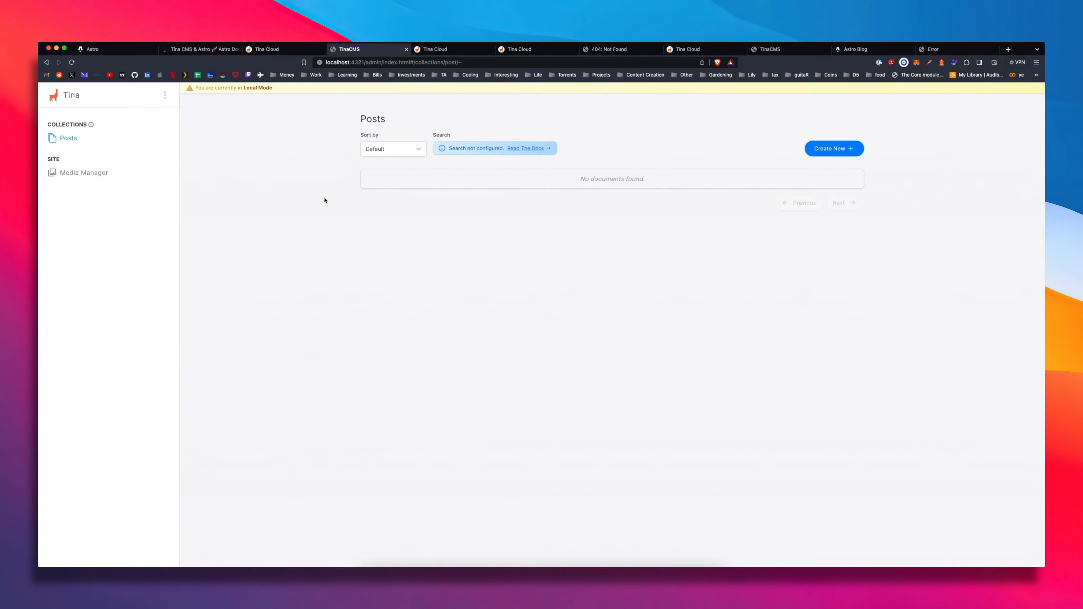
pyautogui.click(391, 148)
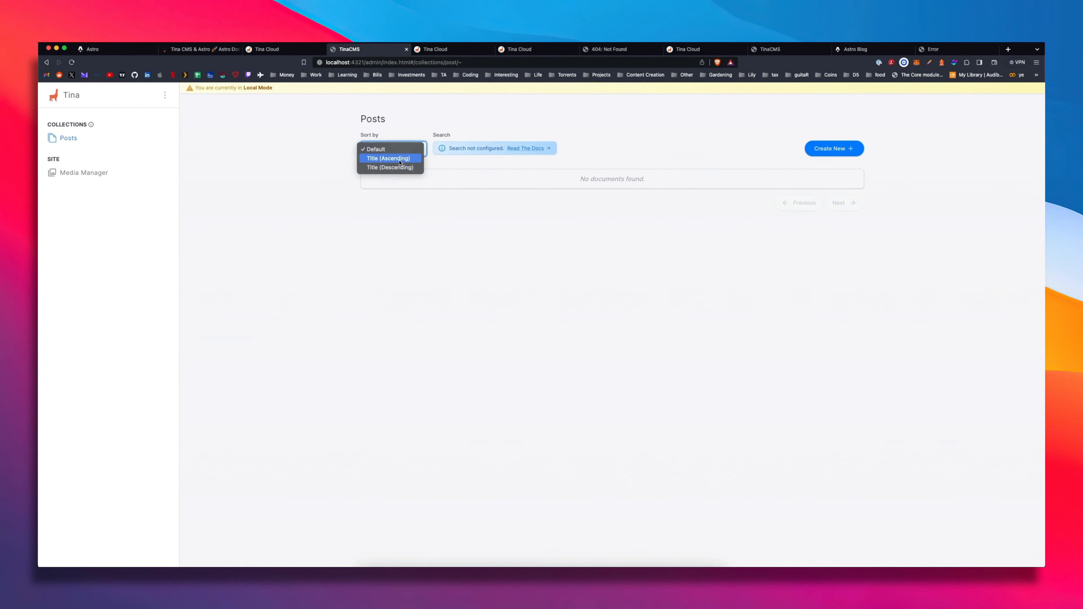
pyautogui.click(83, 172)
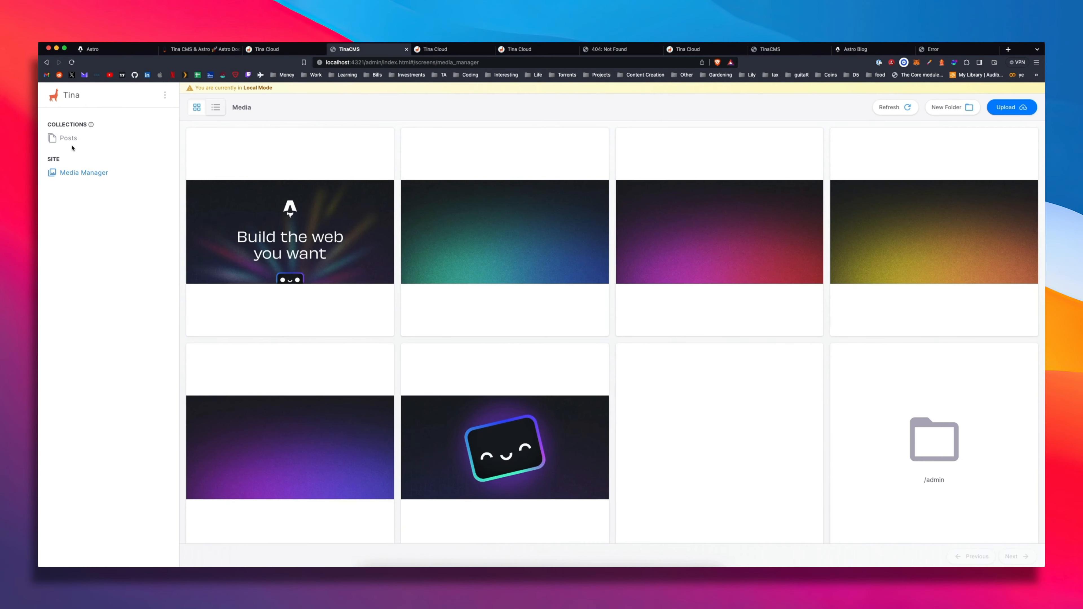
pyautogui.moveTo(787, 294)
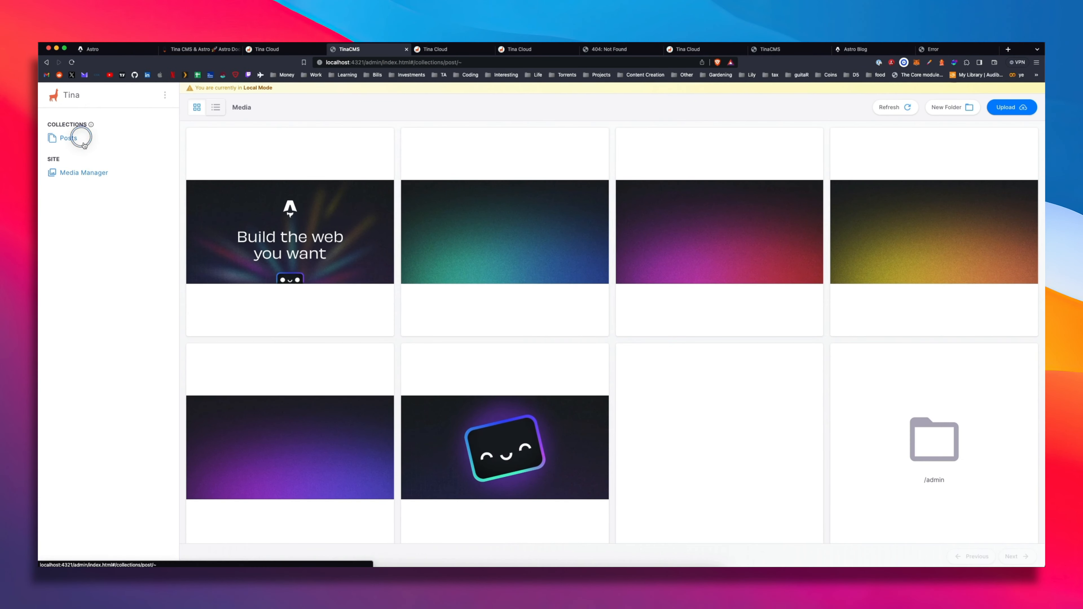
pyautogui.click(67, 138)
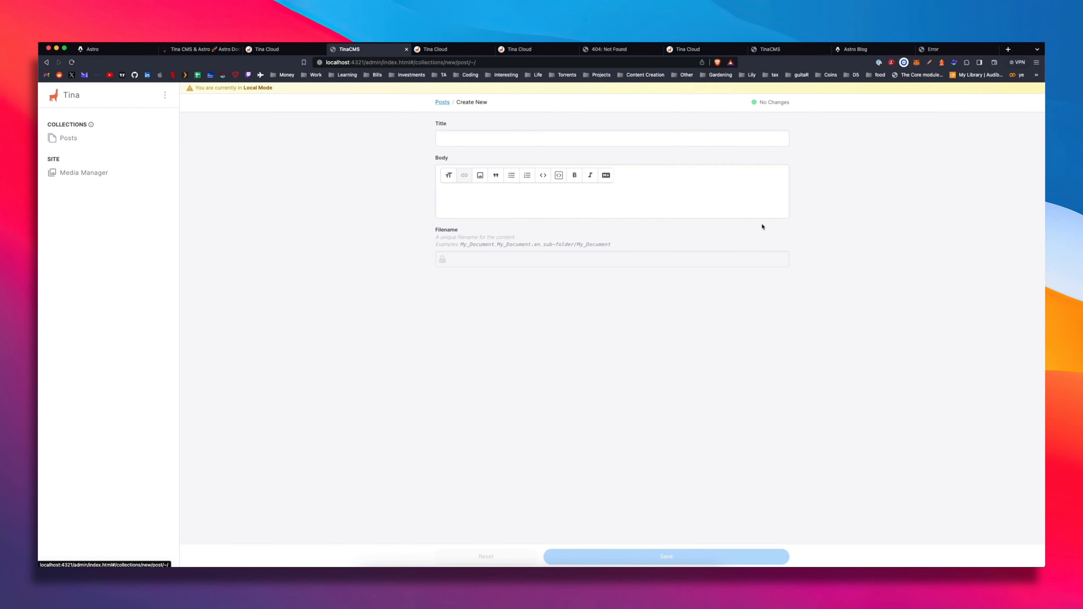
pyautogui.moveTo(46, 63)
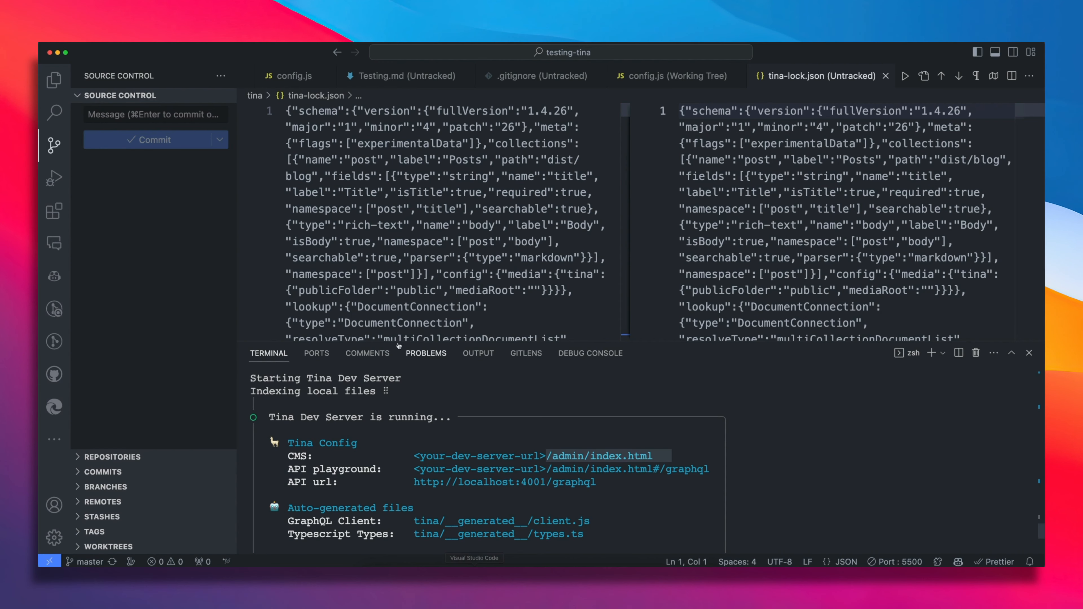
# - Point the Tina collection at src/content/blog so the admin lists the four Astro posts
pyautogui.click(53, 81)
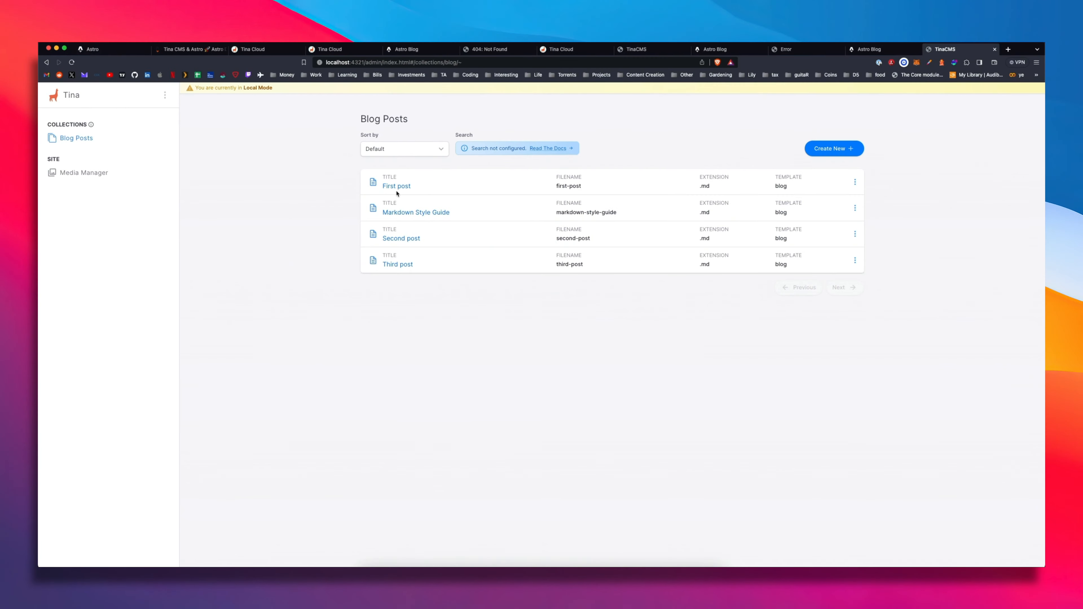
# - Edit First post and change its title to First post!!!
pyautogui.click(396, 186)
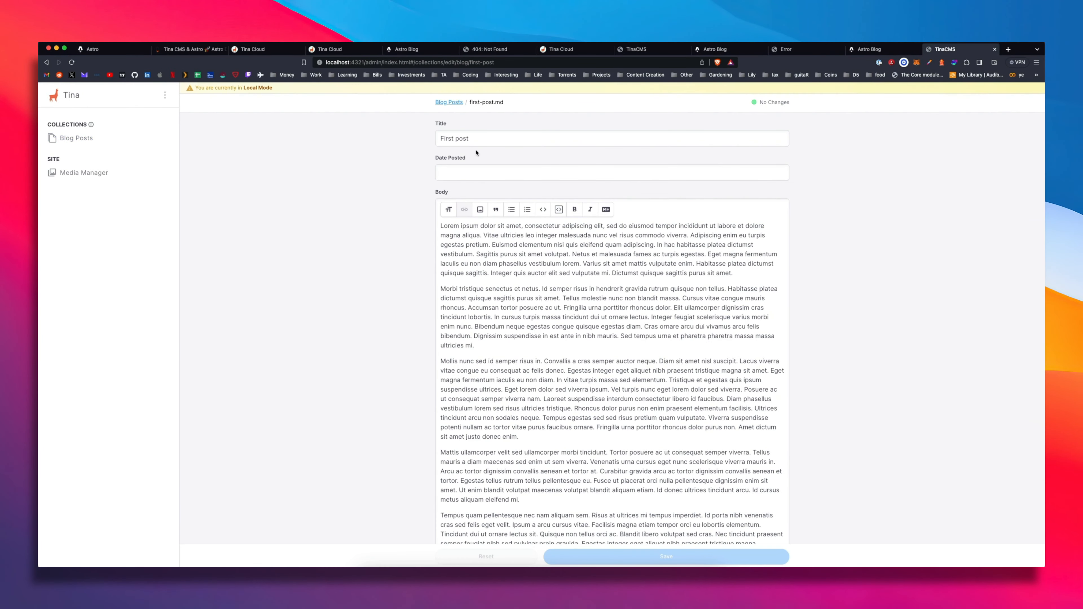
pyautogui.write("!!!'")
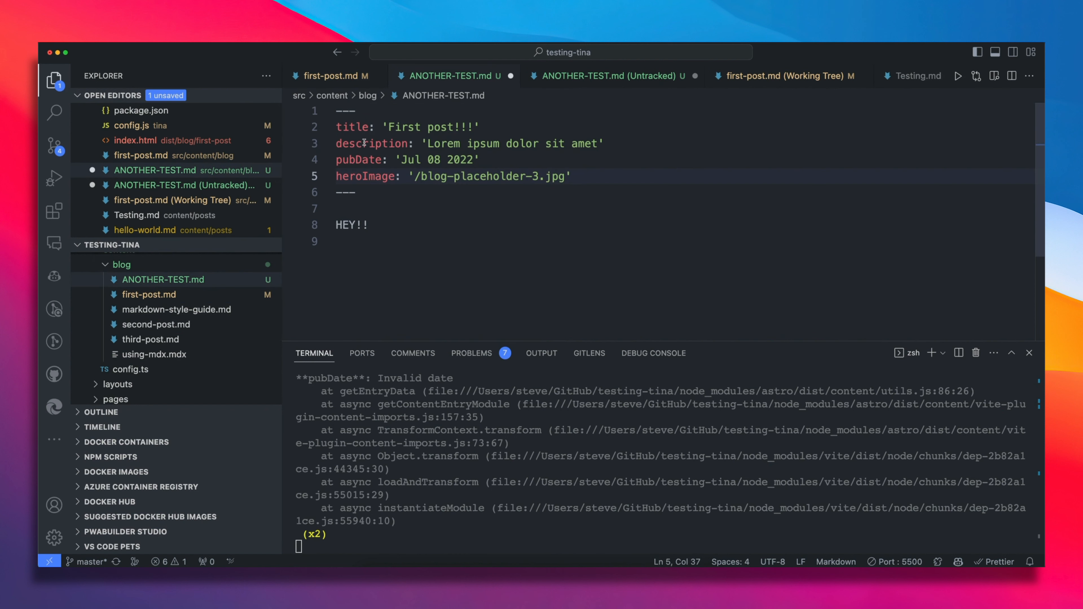
# - Set the ANOTHER-TEST.md pubDate to 'Jul 09 2022' and move to the Tina config.js file
pyautogui.click(440, 159)
pyautogui.write('9')
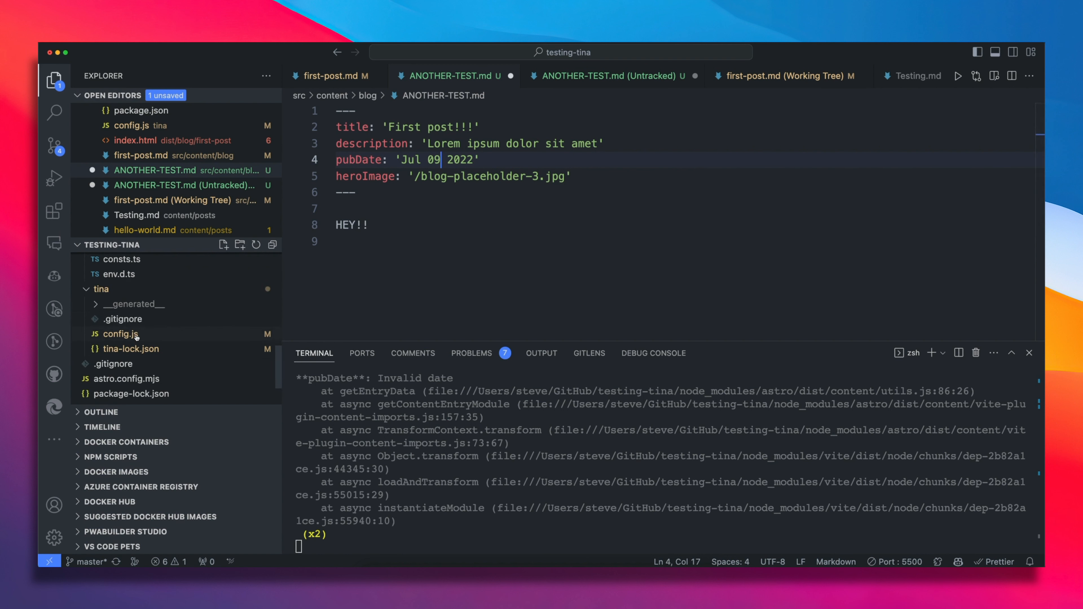
pyautogui.click(124, 333)
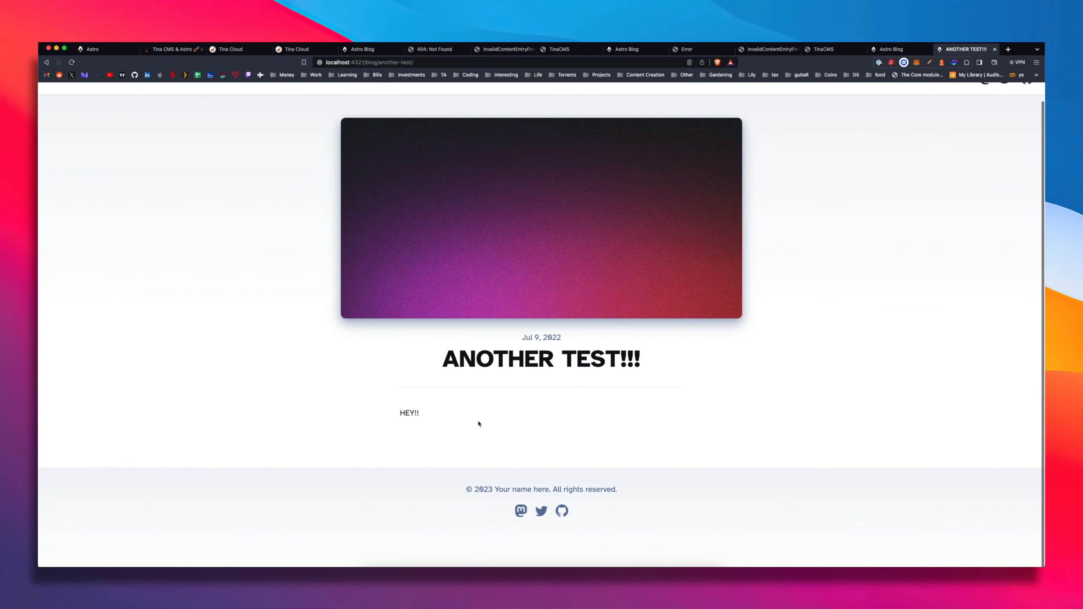
pyautogui.moveTo(295, 49)
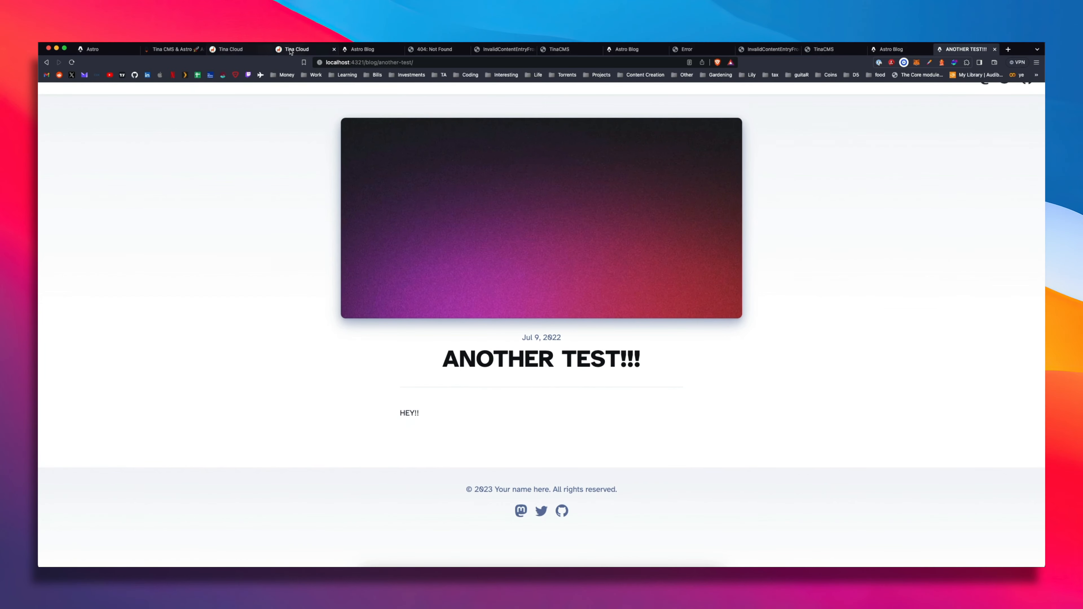
# - Return from the rendered another-test post to the TinaCMS admin dashboard
pyautogui.click(373, 63)
pyautogui.write('admin/index.htm')
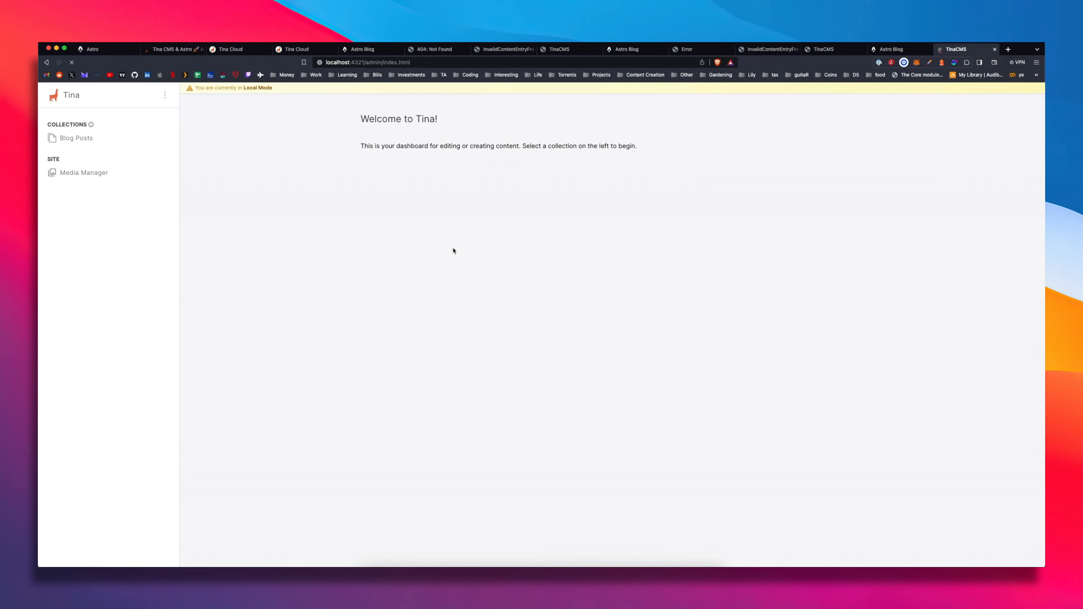
# - List the Blog Posts collection and begin a new post via Create New
pyautogui.click(76, 138)
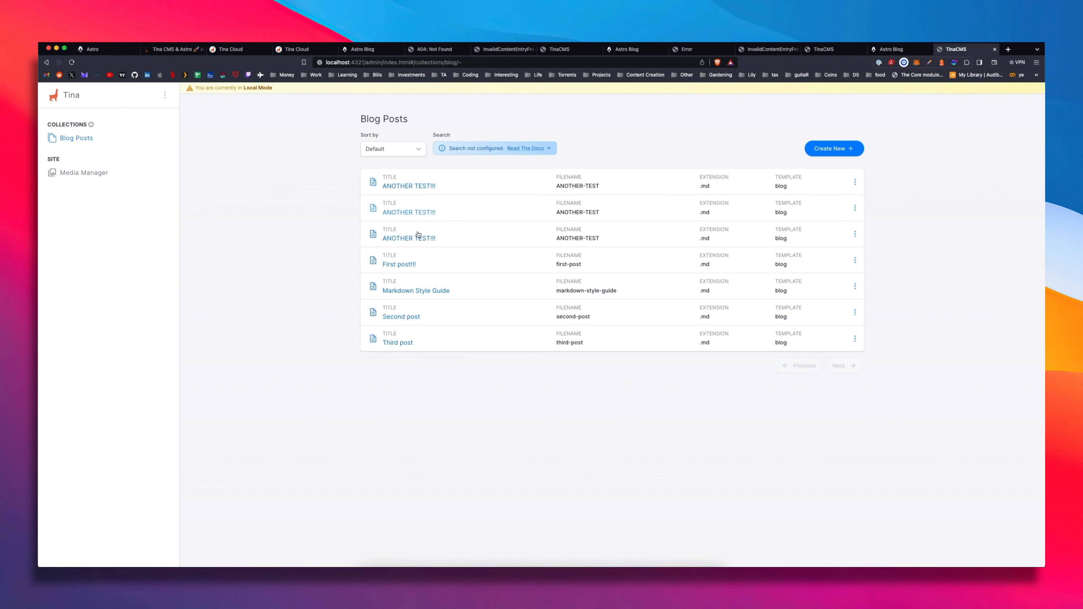
pyautogui.moveTo(636, 264)
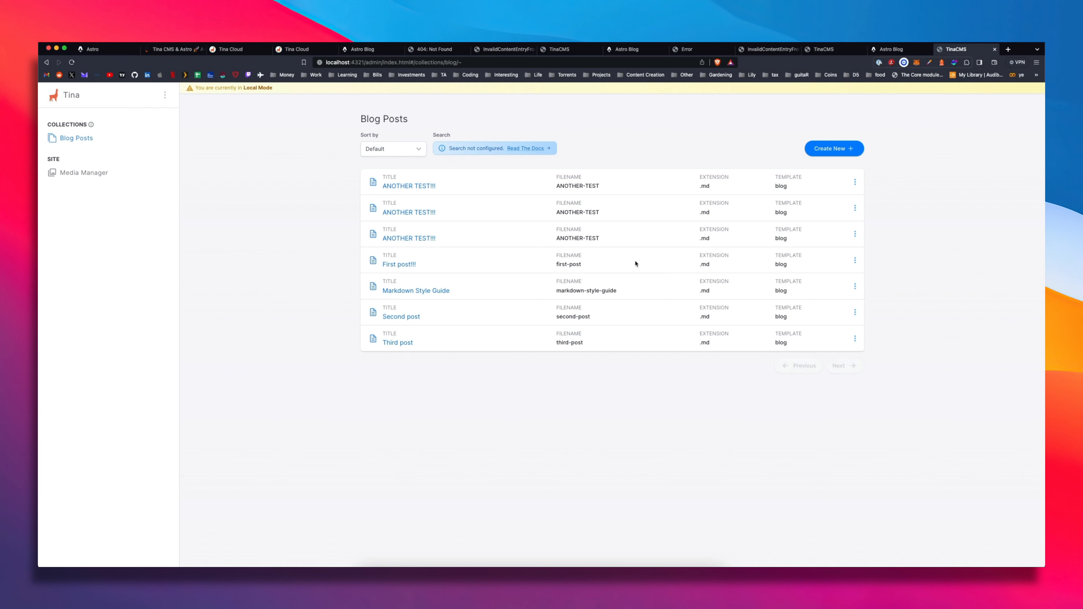
pyautogui.moveTo(825, 92)
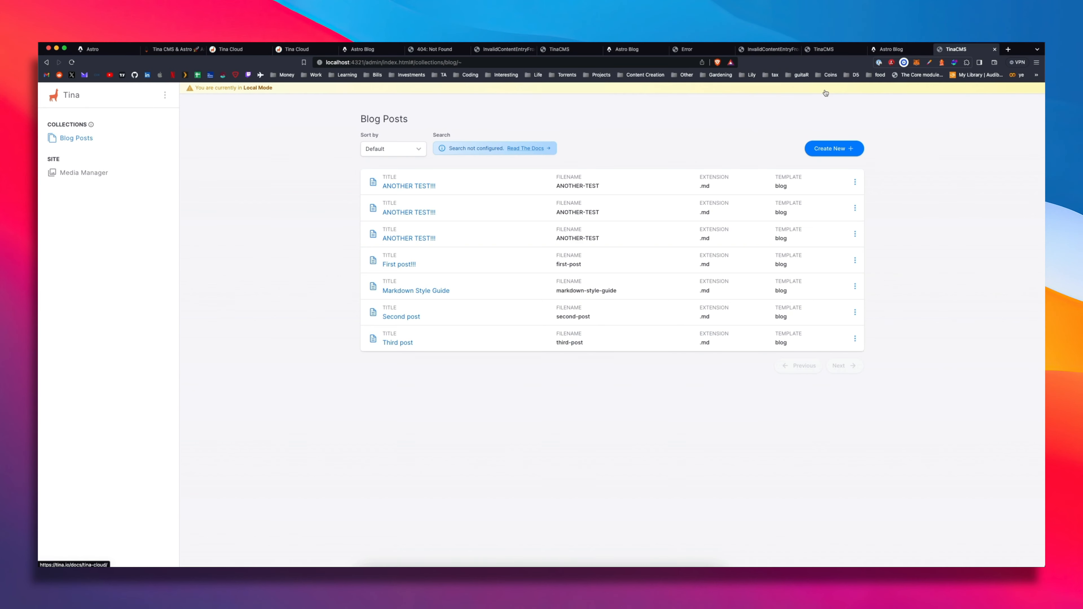
pyautogui.click(833, 147)
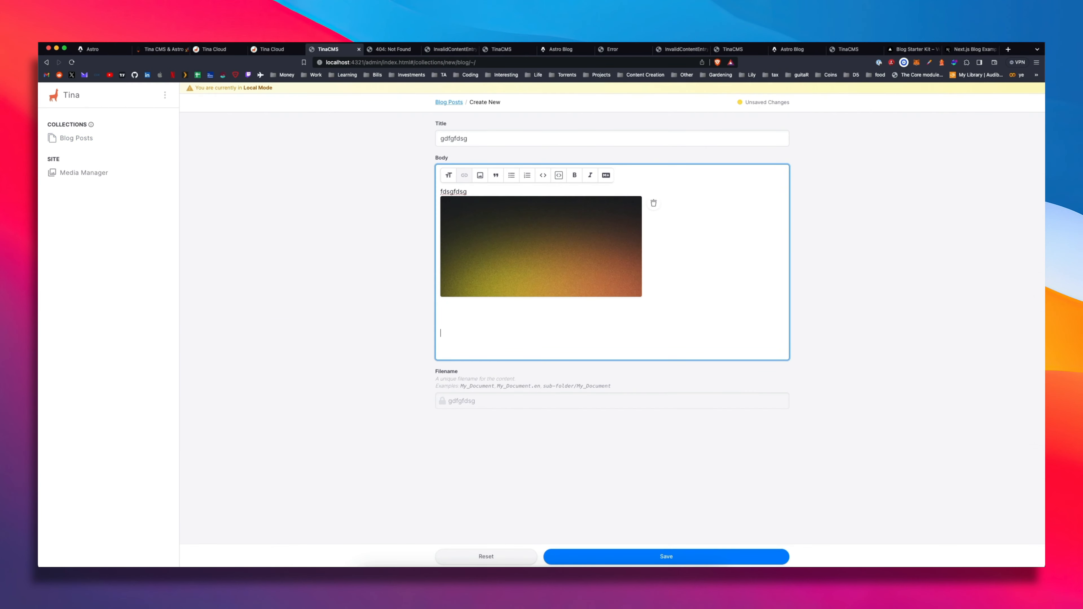